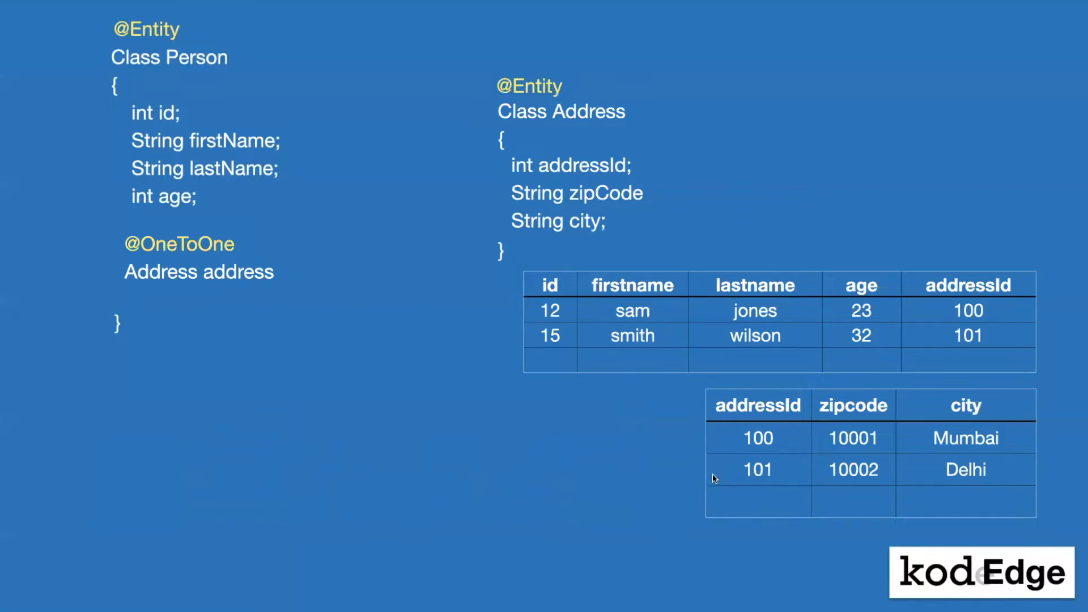
pyautogui.moveTo(647, 493)
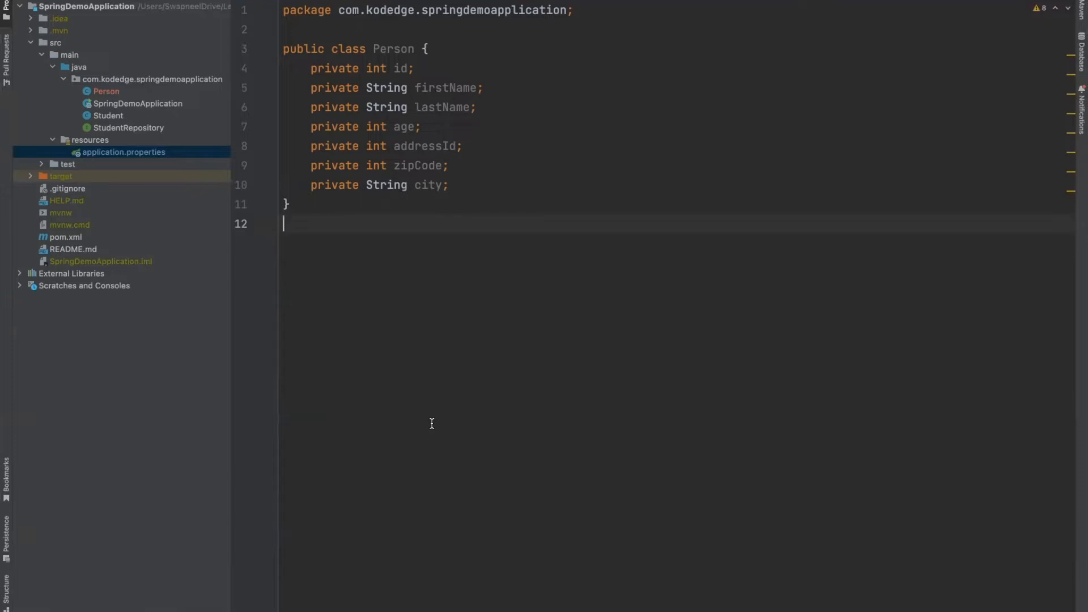
pyautogui.doubleClick(392, 48)
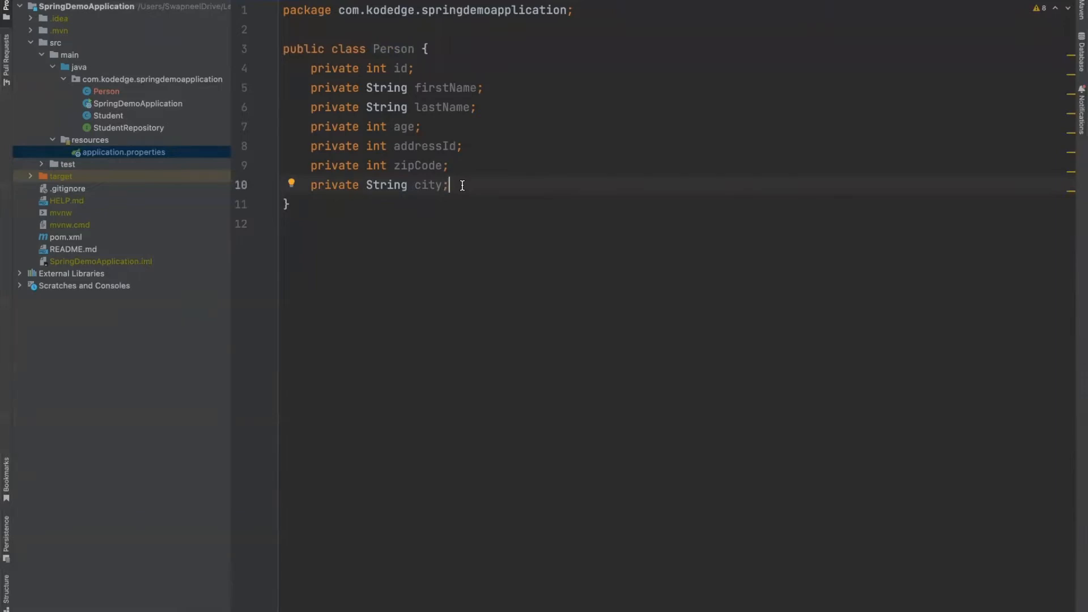
pyautogui.moveTo(386, 37)
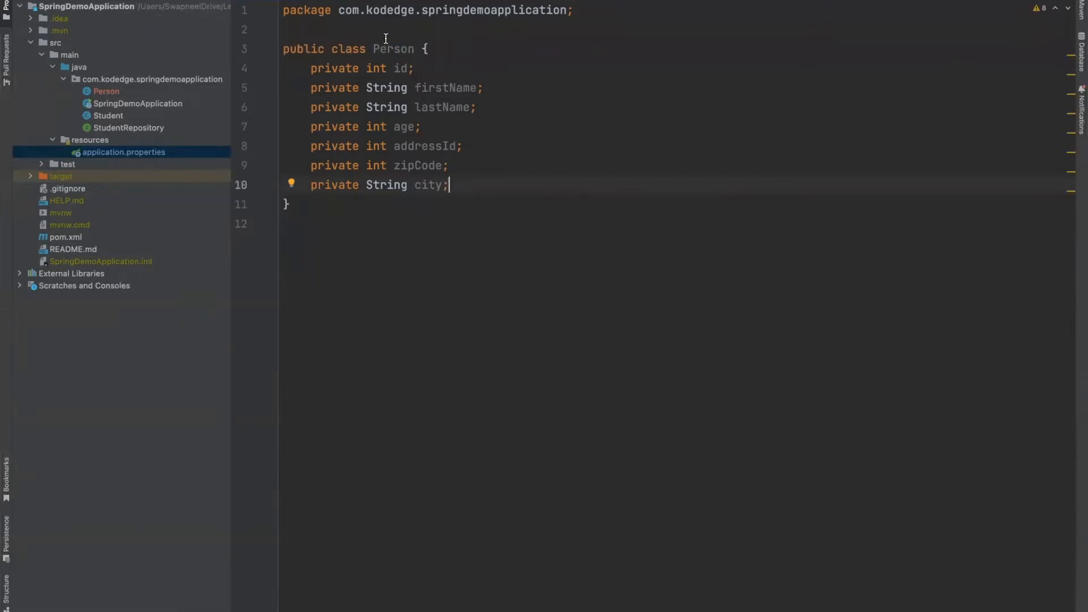
pyautogui.write('@')
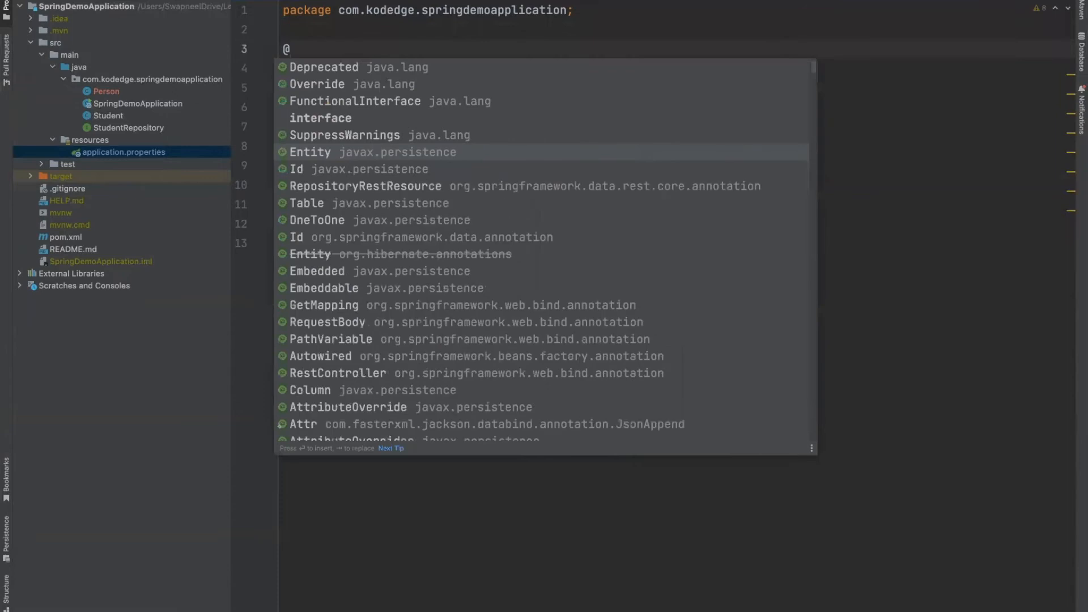
pyautogui.write('Entity')
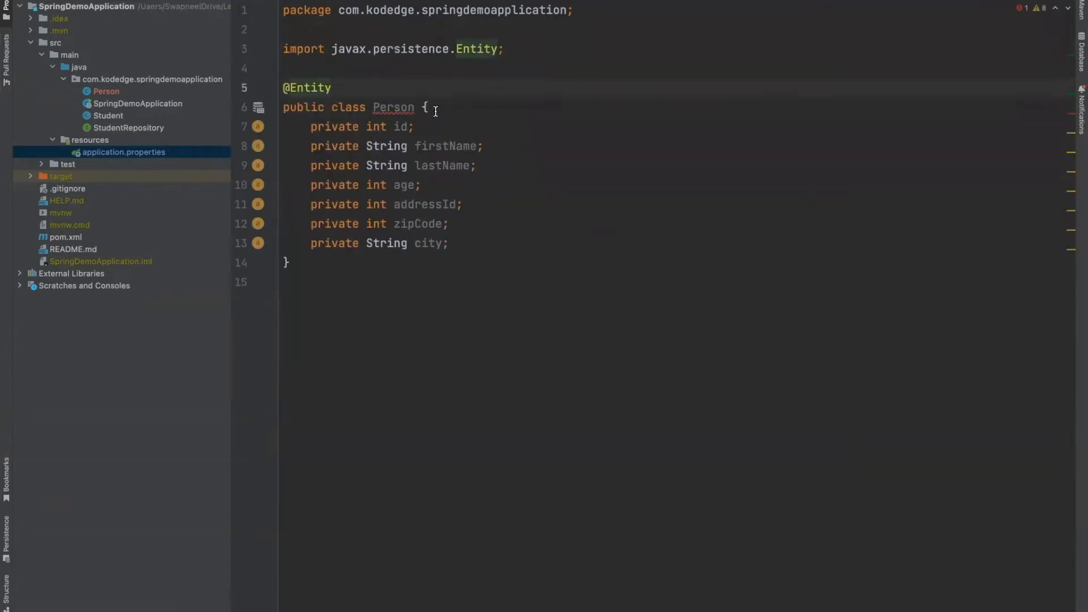
pyautogui.write('@')
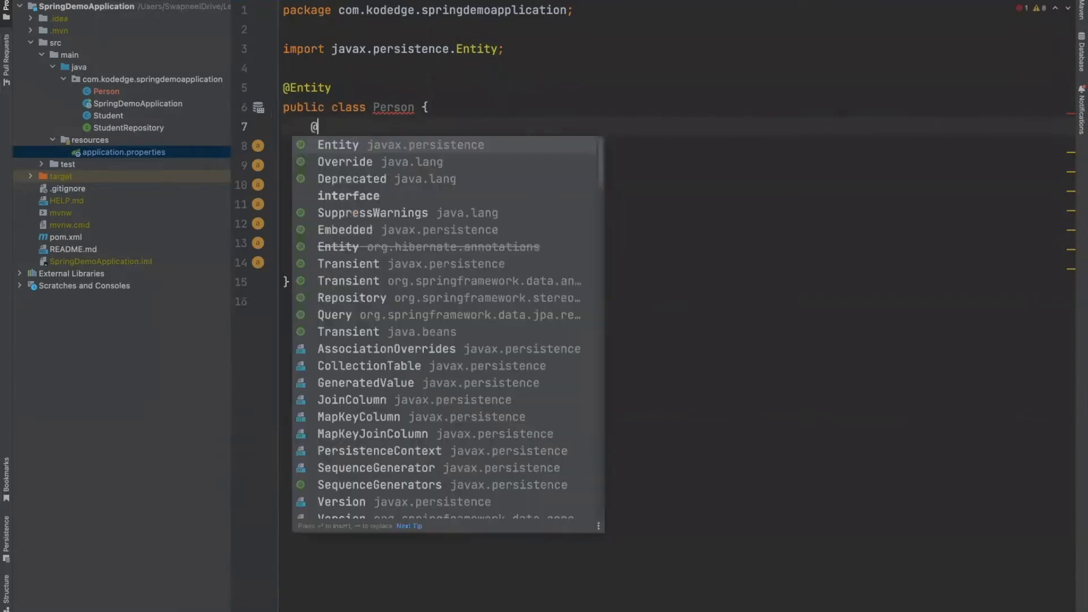
pyautogui.write('Id')
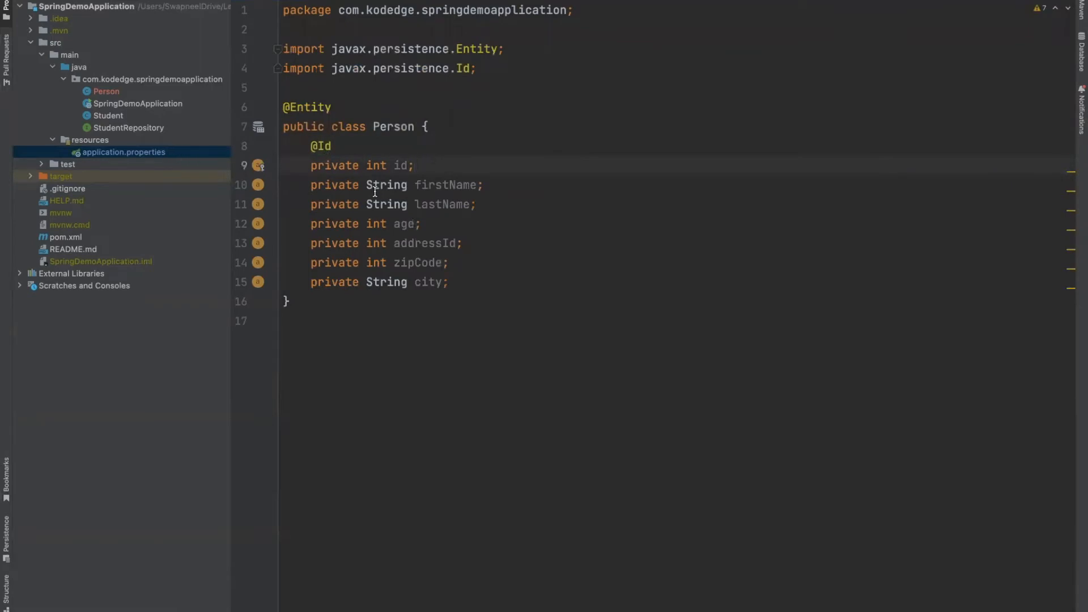
pyautogui.click(87, 140)
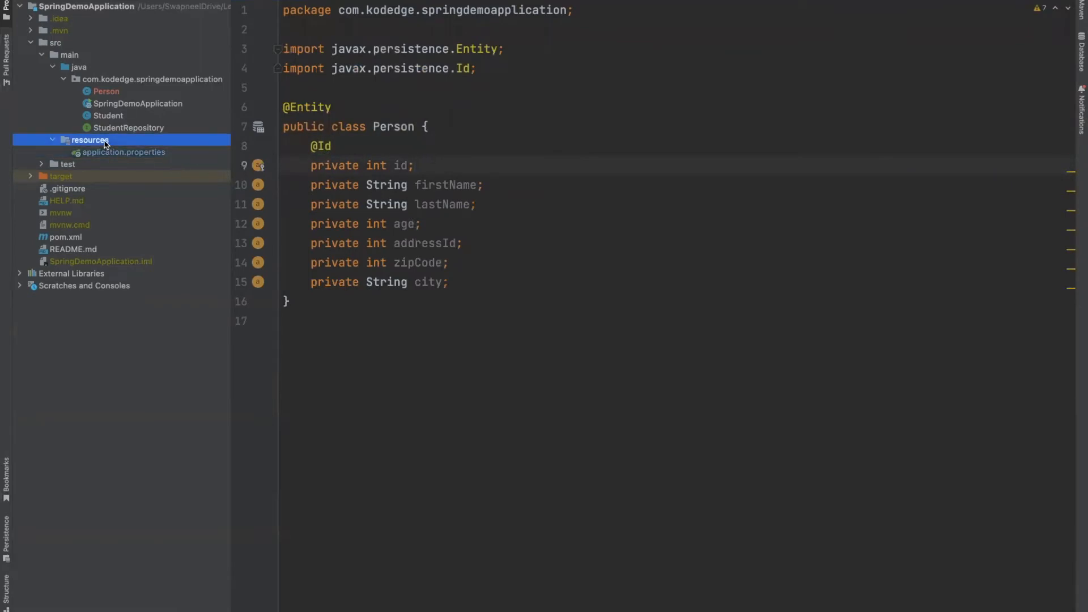
# Step: Add a new file named data.sql under the resources folder
pyautogui.rightClick(89, 140)
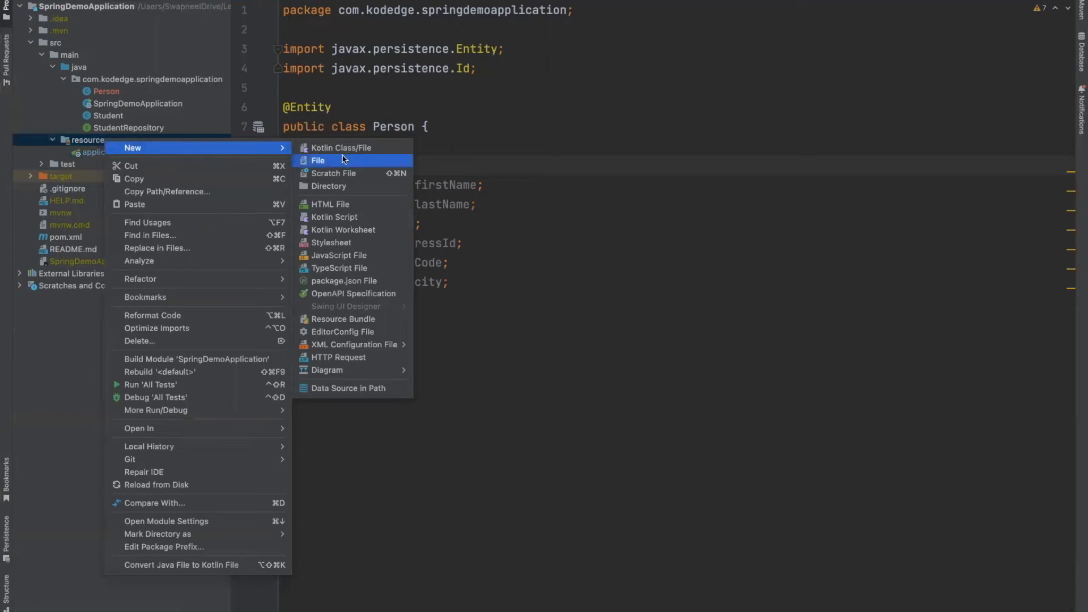
pyautogui.click(317, 161)
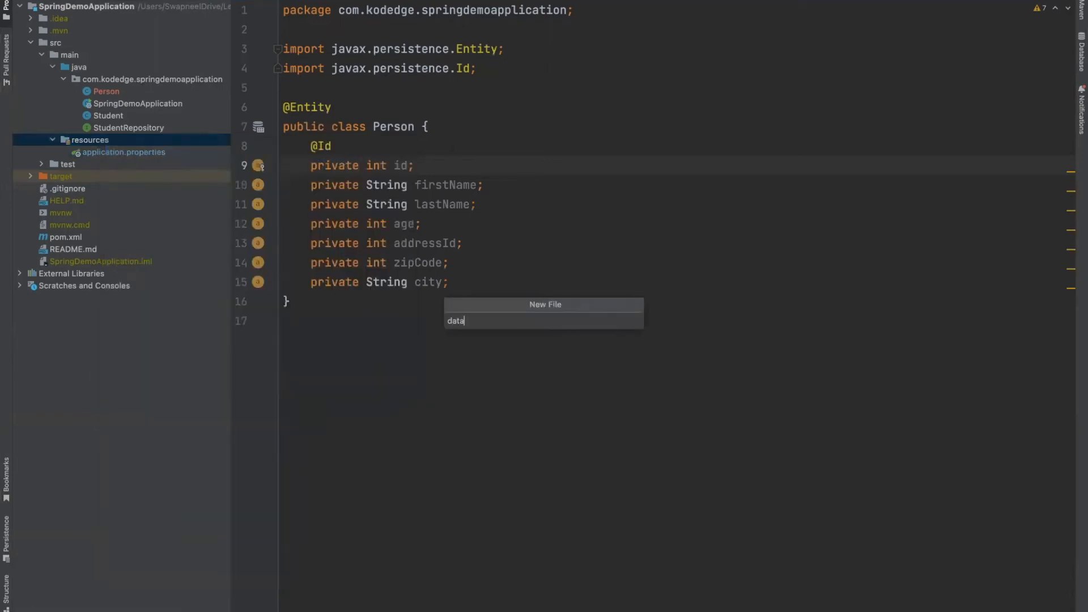
pyautogui.press('Enter')
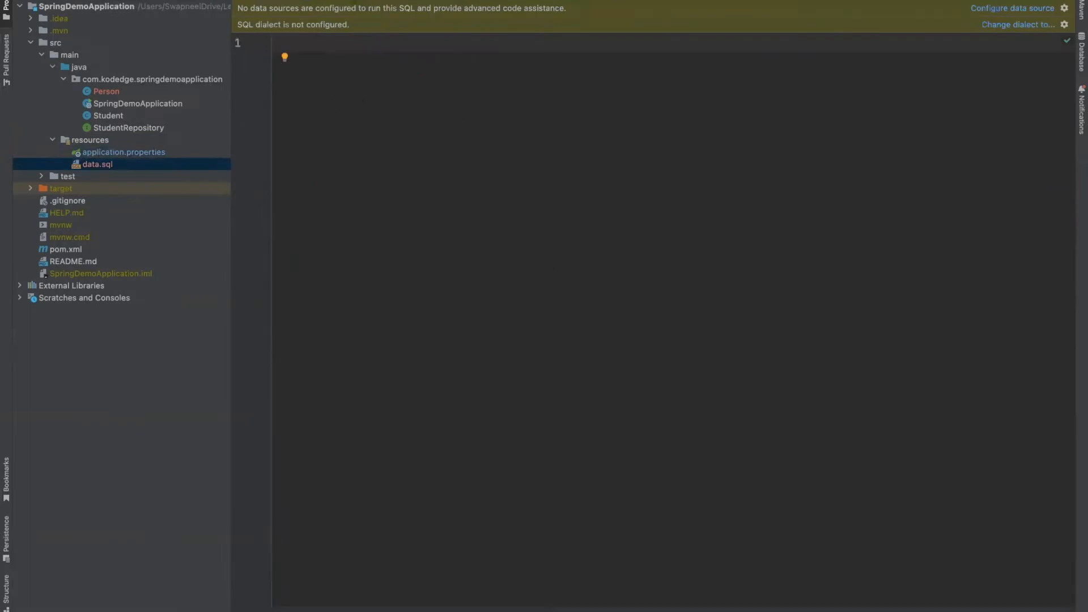
# Step: Begin an 'insert into Person (' statement in data.sql
pyautogui.write('insert')
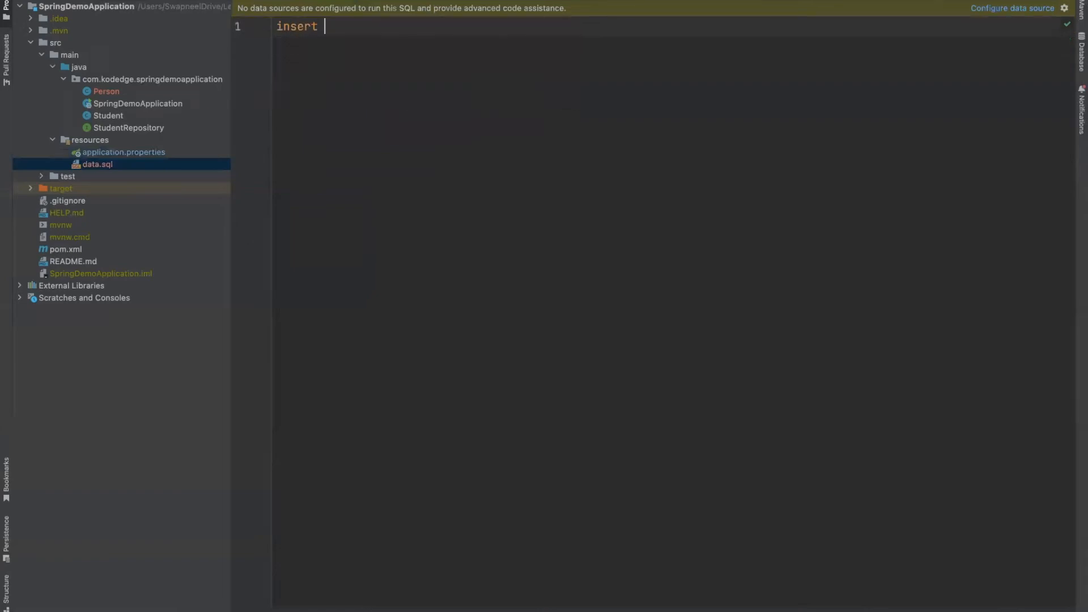
pyautogui.write('into Perso')
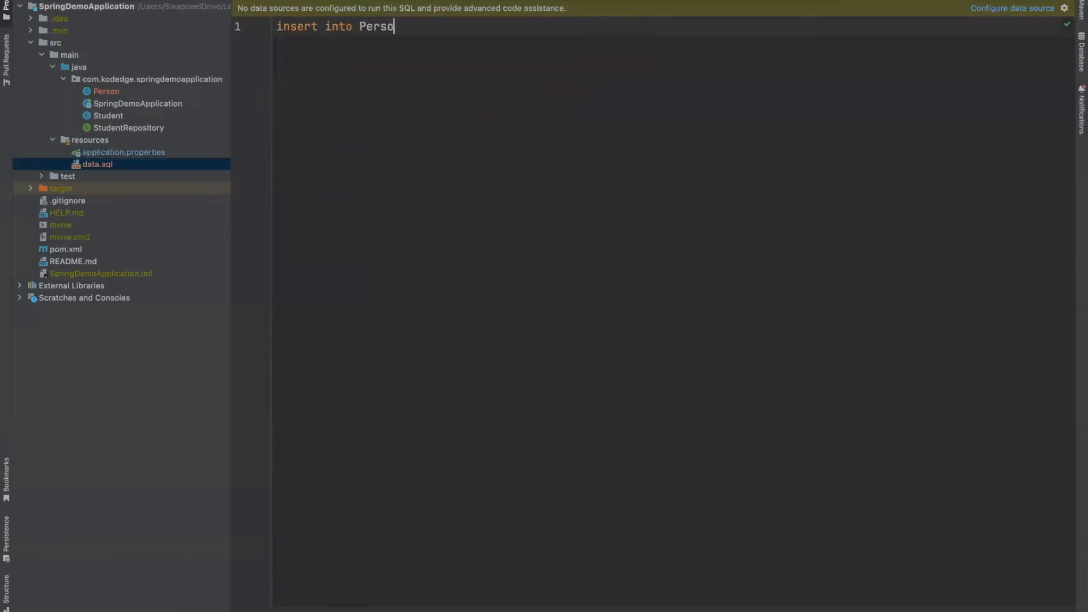
pyautogui.write('n (')
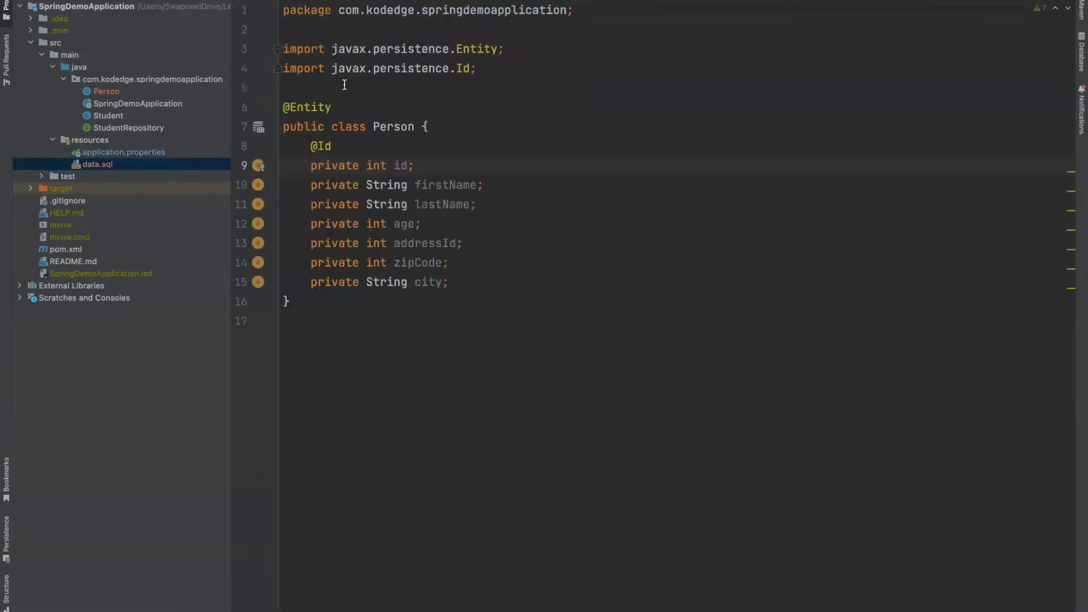
pyautogui.click(94, 164)
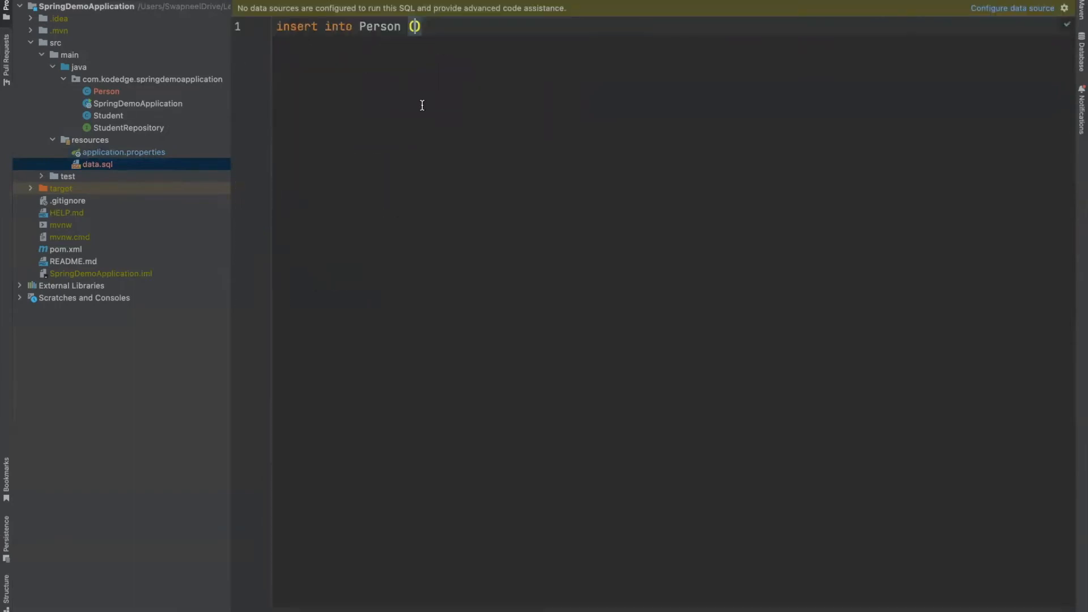
# Step: List the columns id, first_name, last_name, age, address_id, zip_code, city
pyautogui.write('id, first')
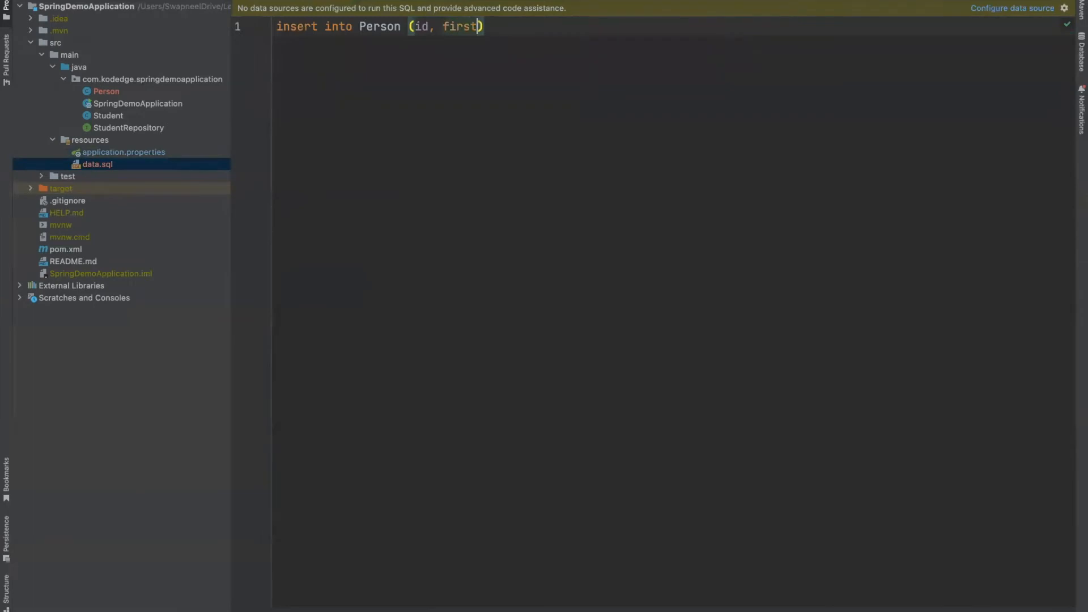
pyautogui.write('_name')
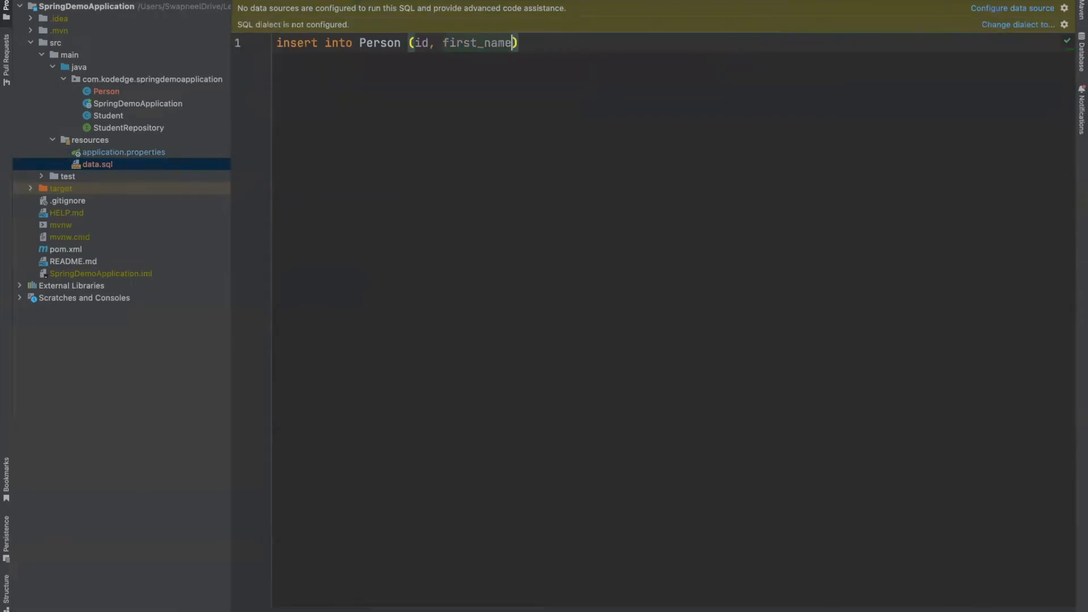
pyautogui.write(', last_')
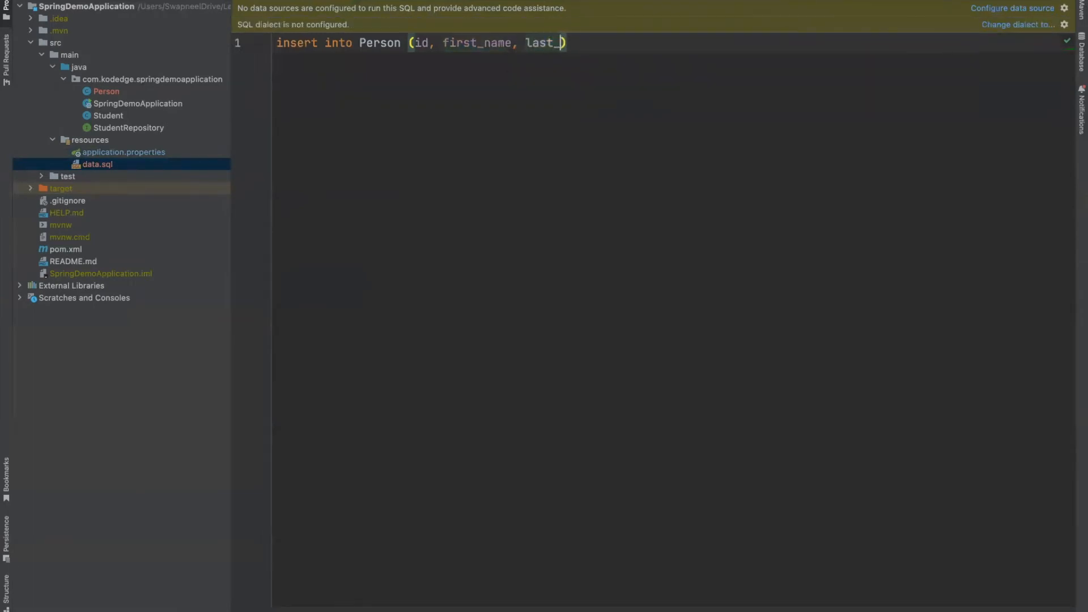
pyautogui.write('name, a')
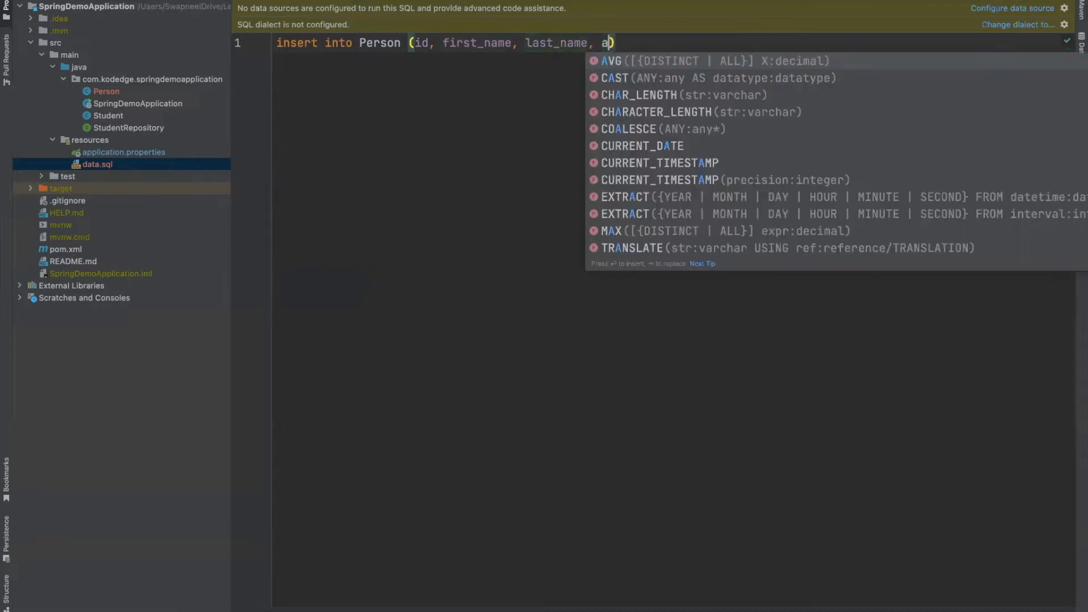
pyautogui.write('ge,')
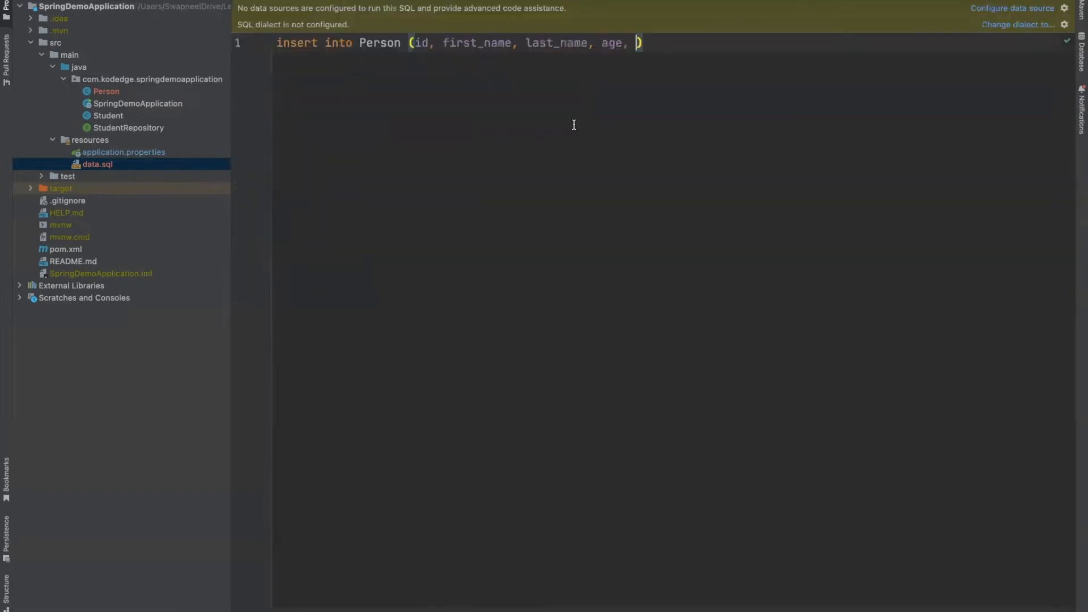
pyautogui.write('addre')
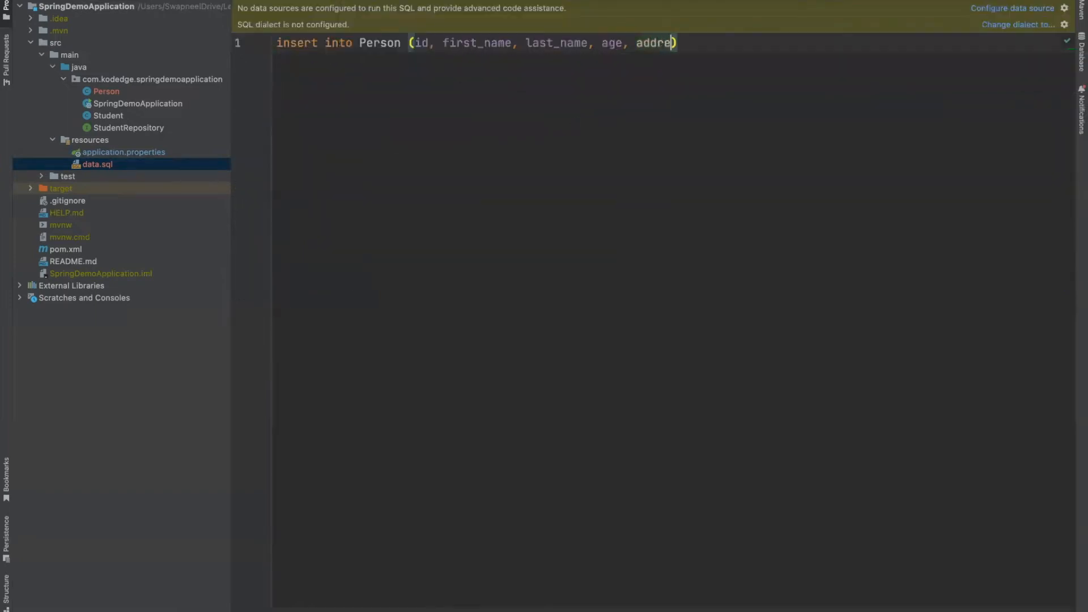
pyautogui.write('ss')
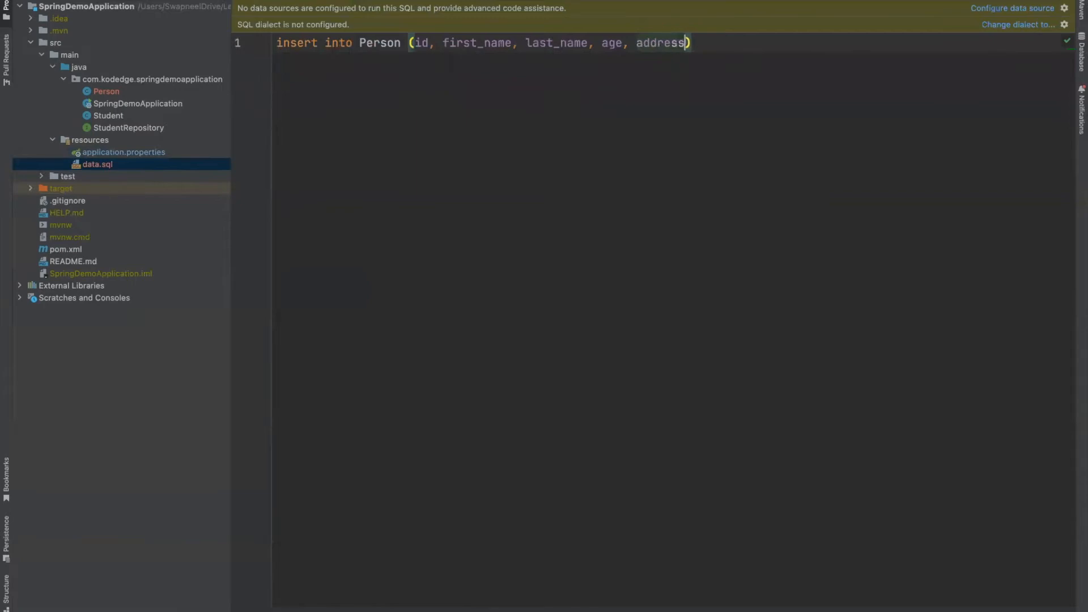
pyautogui.write('_id,')
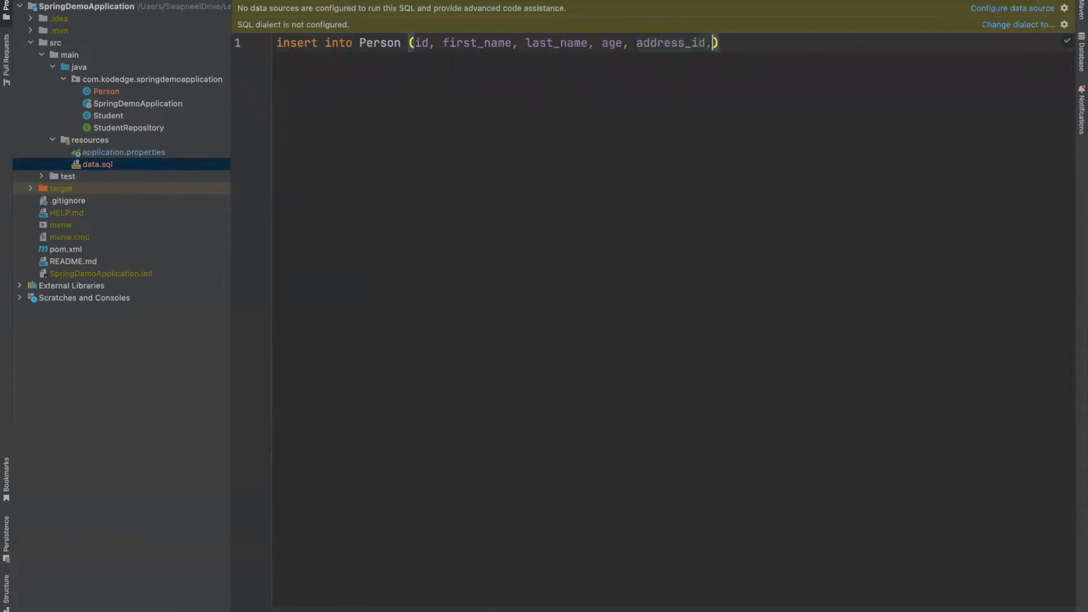
pyautogui.write('zip_')
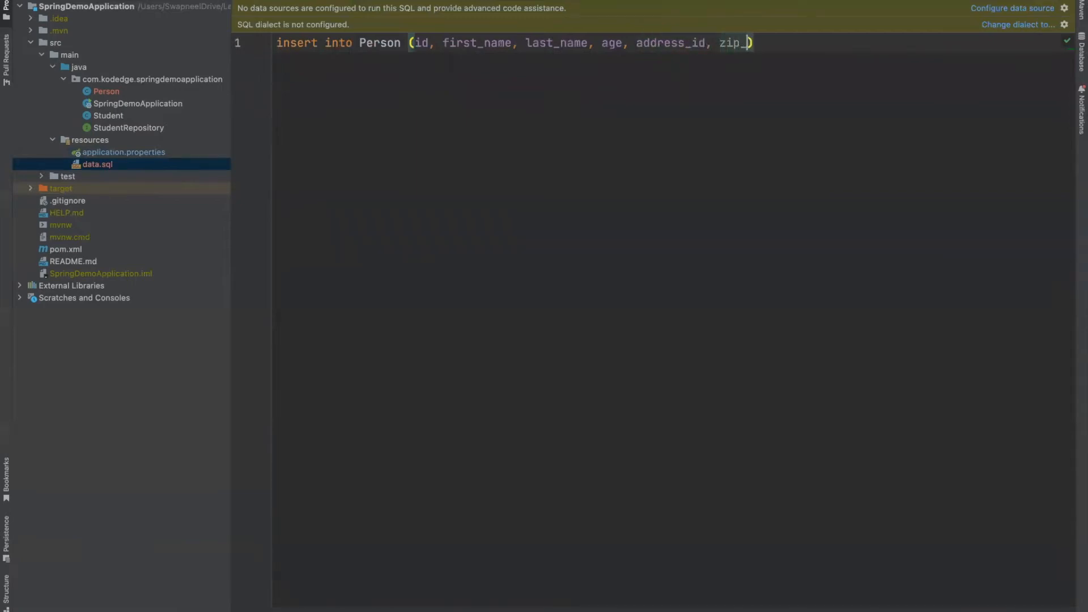
pyautogui.write('code, ci')
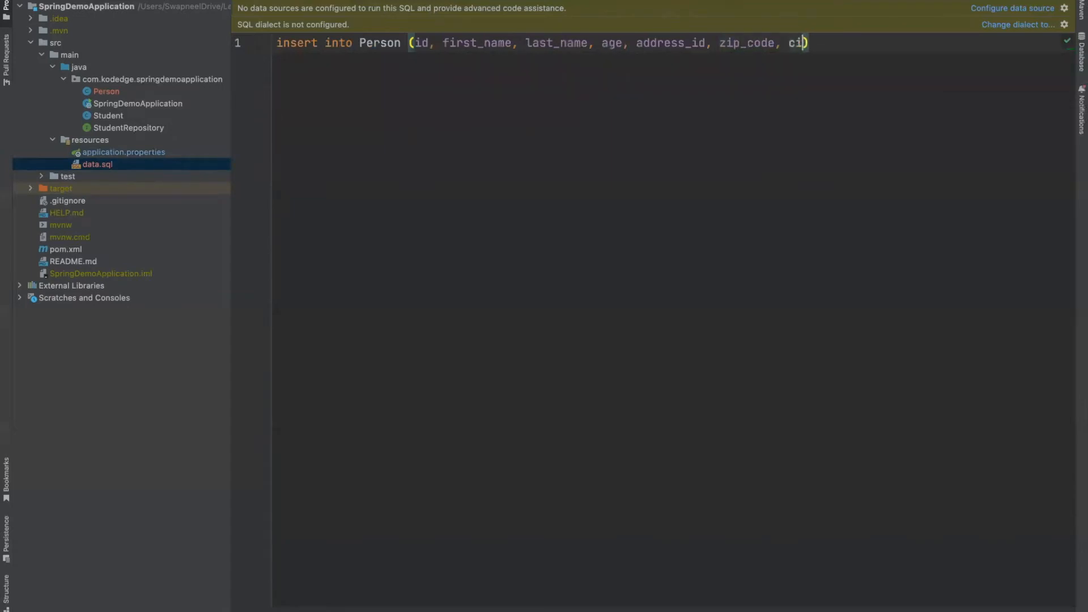
pyautogui.write('ty)')
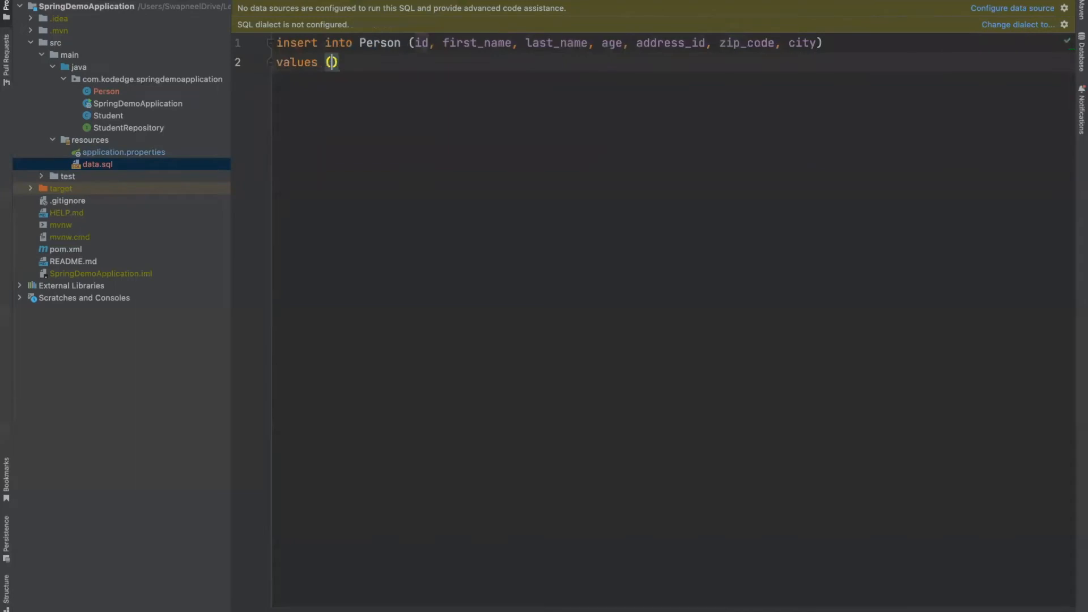
# Step: Fill the values: id 12, names, age 23, address 122, zip 1001, 'Mumbai', ending with a semicolon
pyautogui.write('12,')
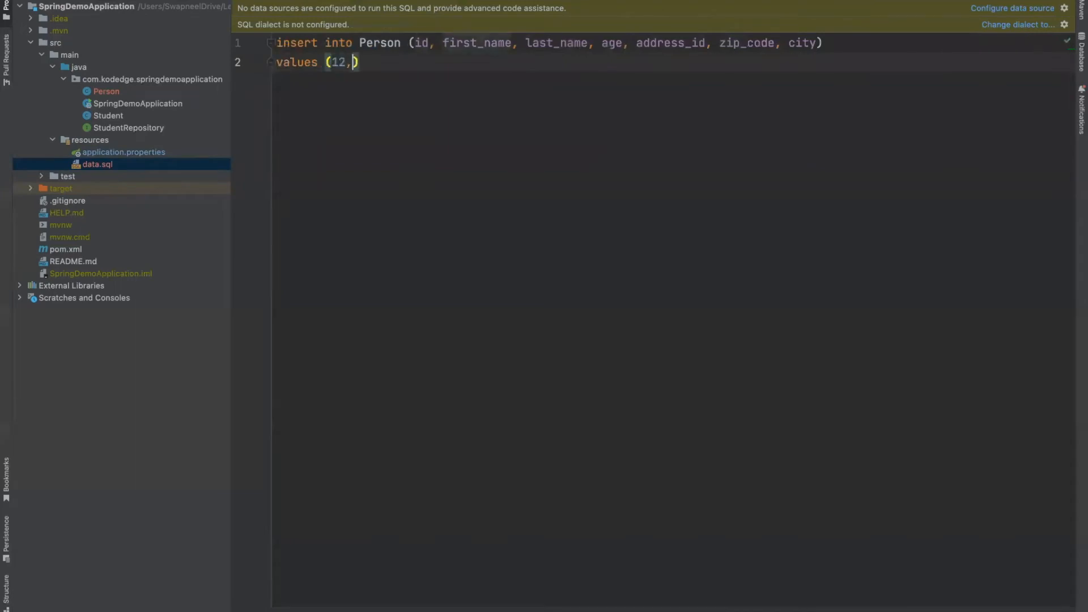
pyautogui.write('""')
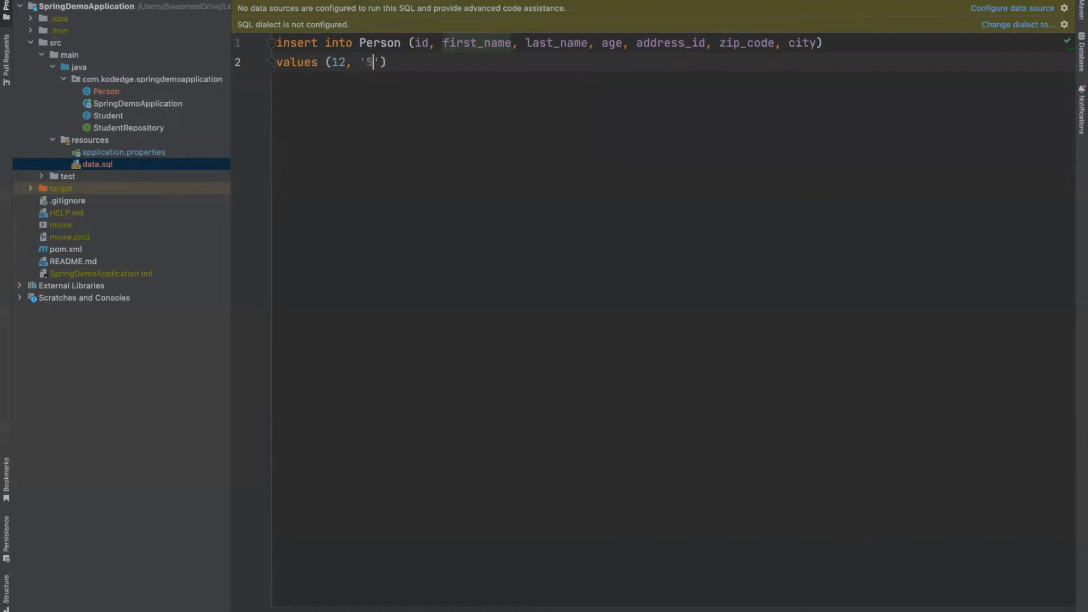
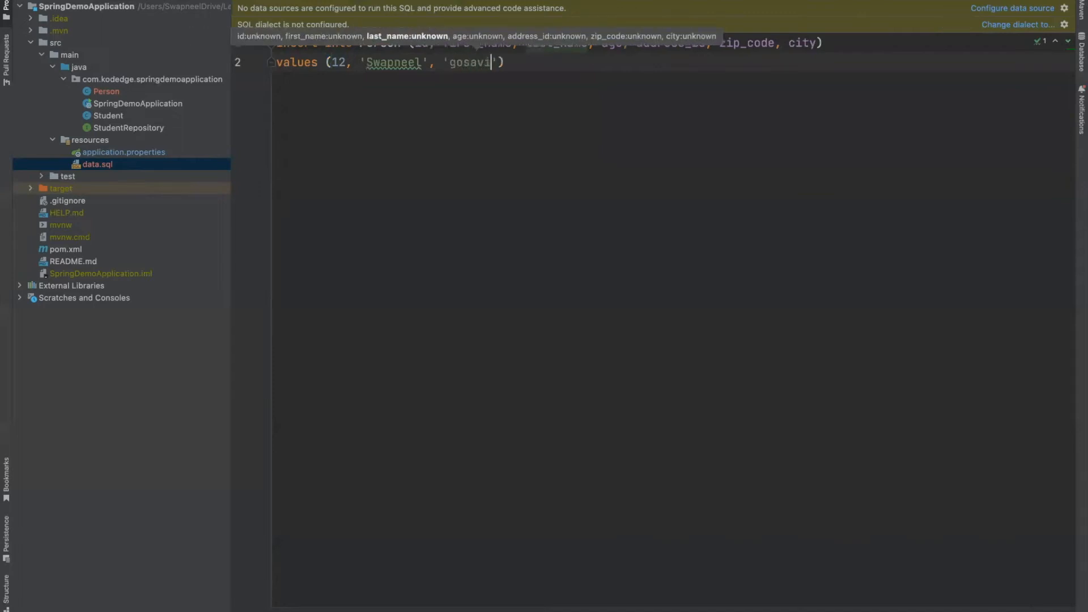
pyautogui.write(',')
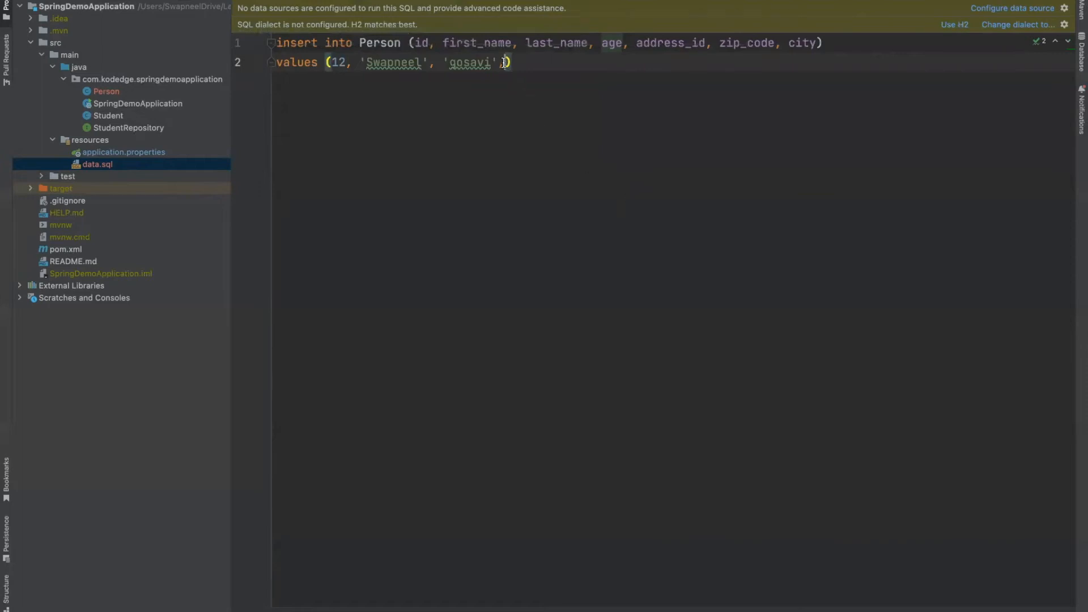
pyautogui.write(',23,1')
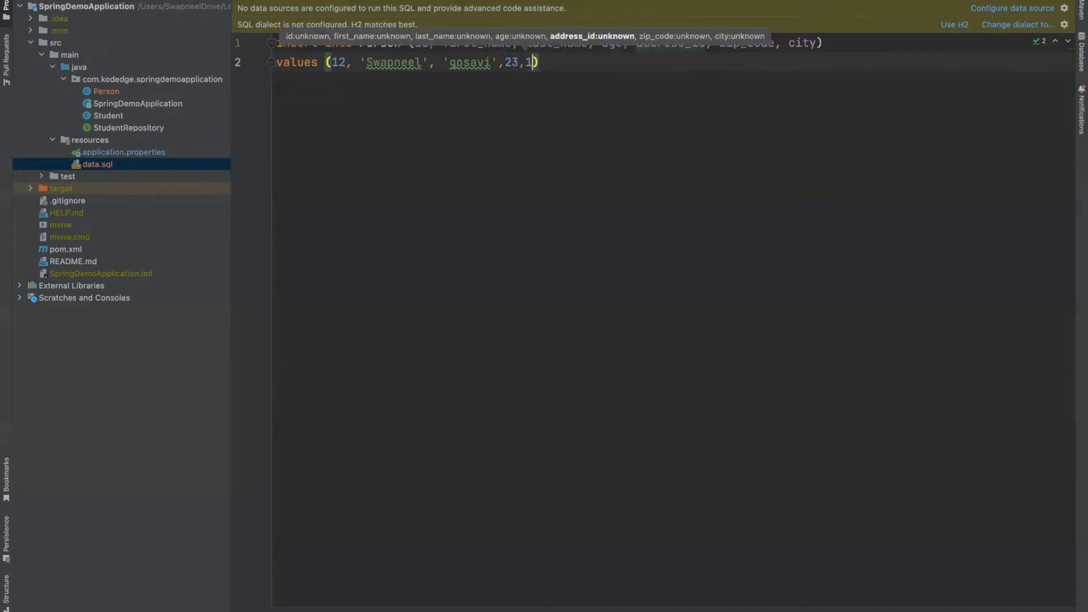
pyautogui.write('22,')
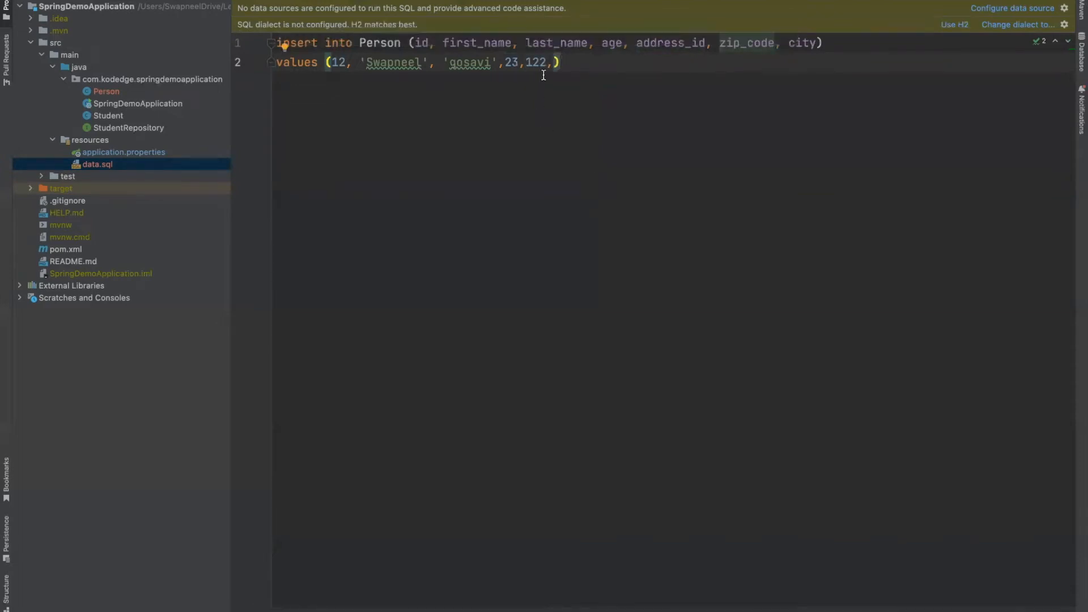
pyautogui.write("1001, '")
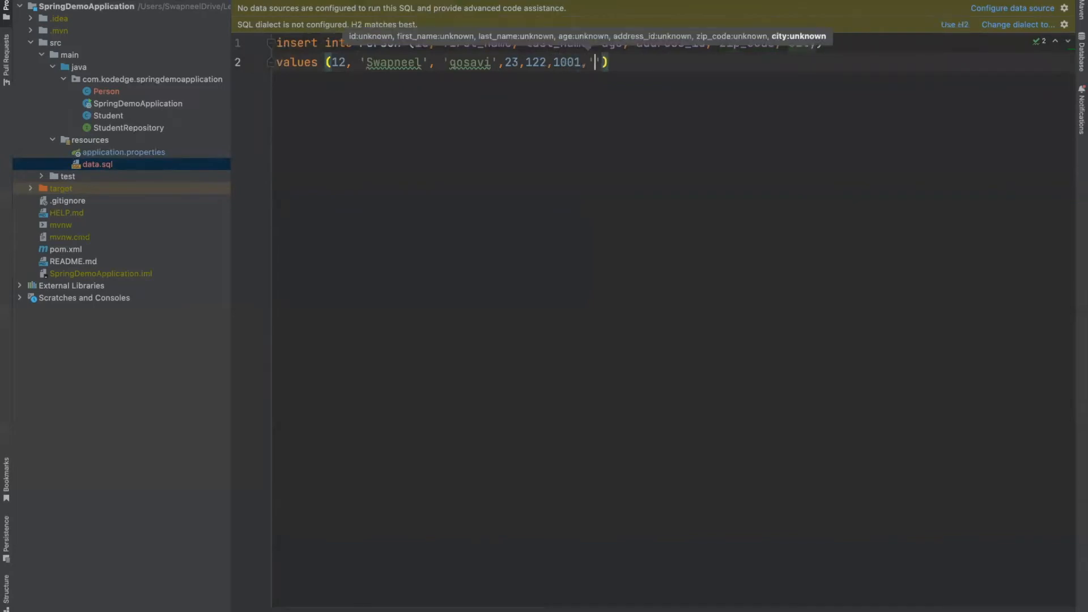
pyautogui.write('Mumbai')
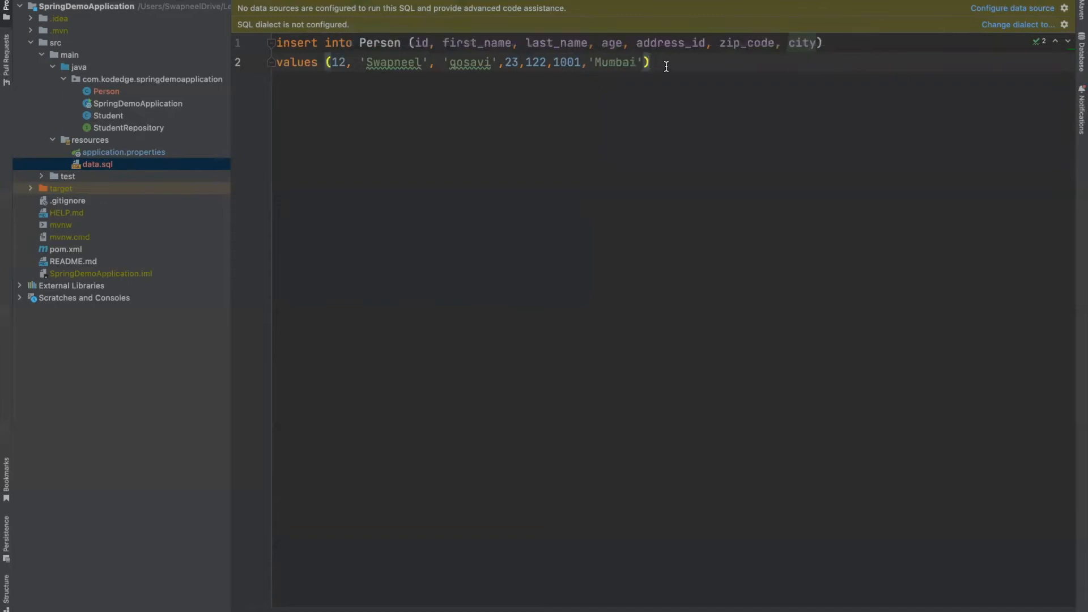
pyautogui.write(';')
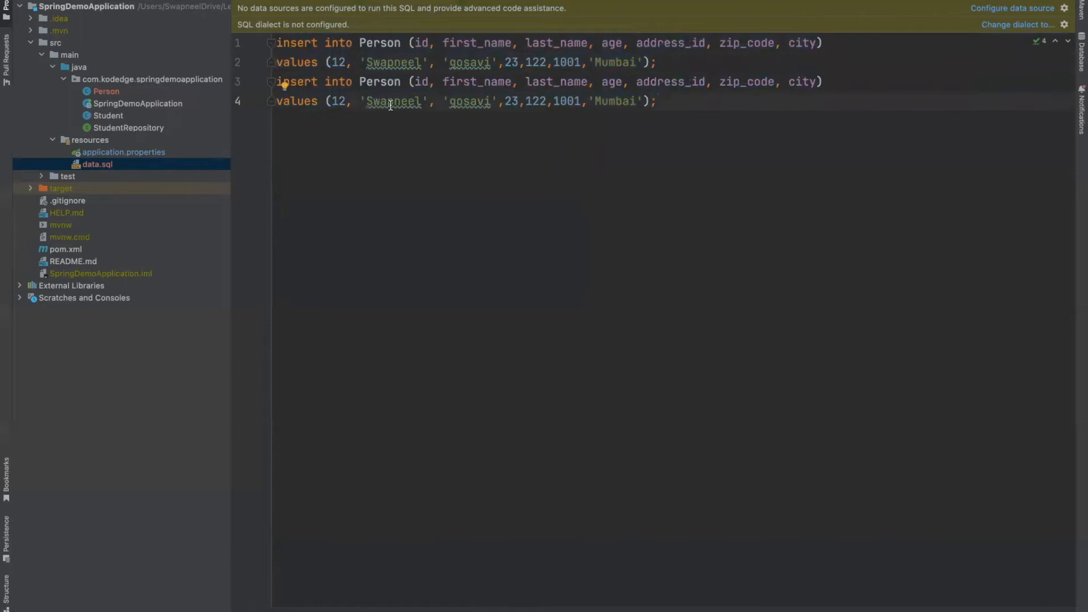
pyautogui.write('3')
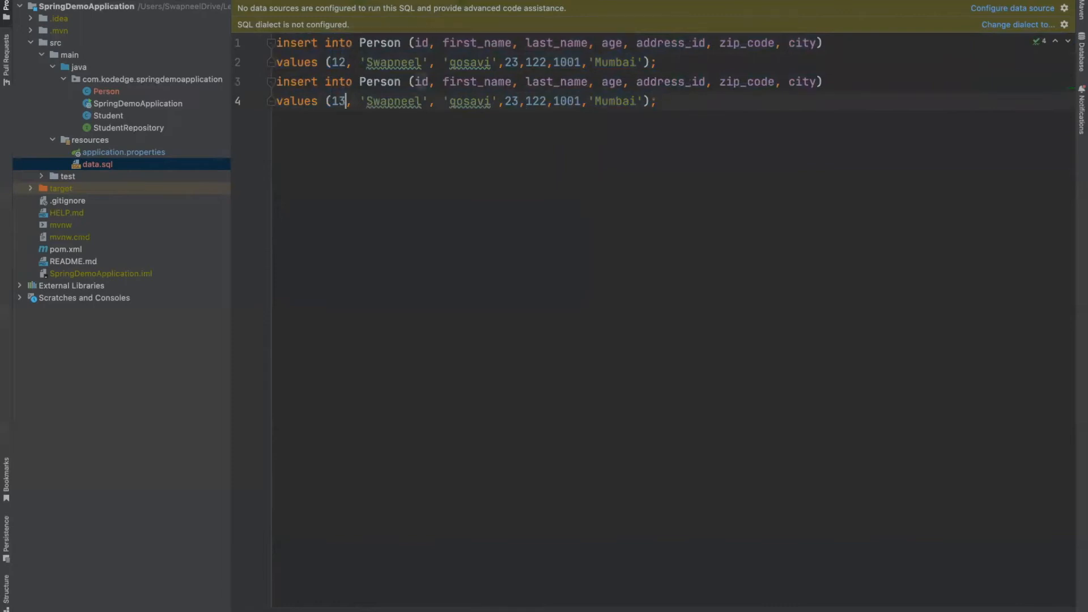
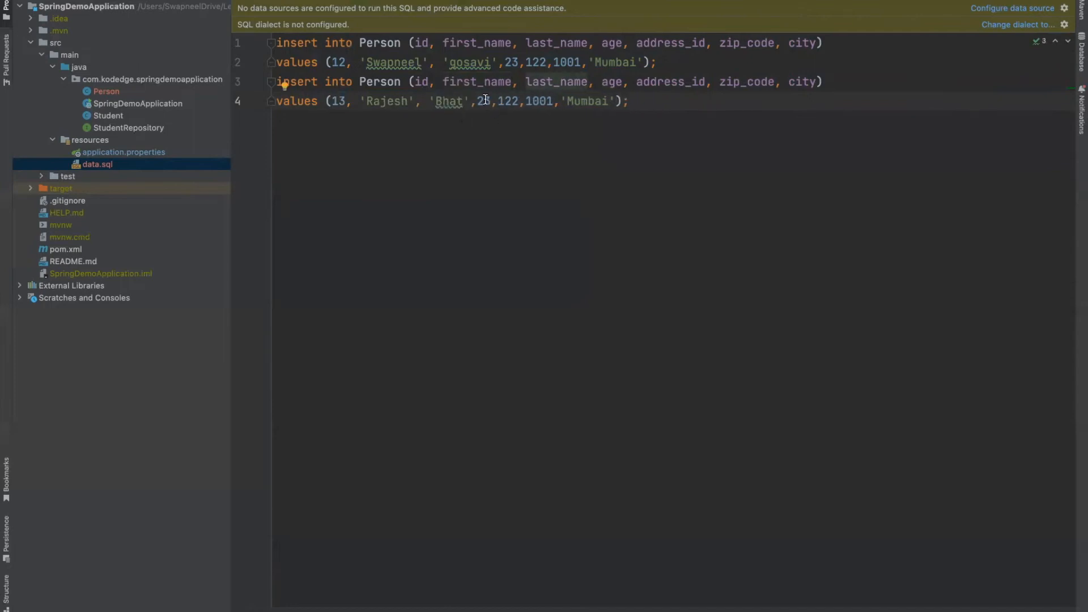
pyautogui.write('34')
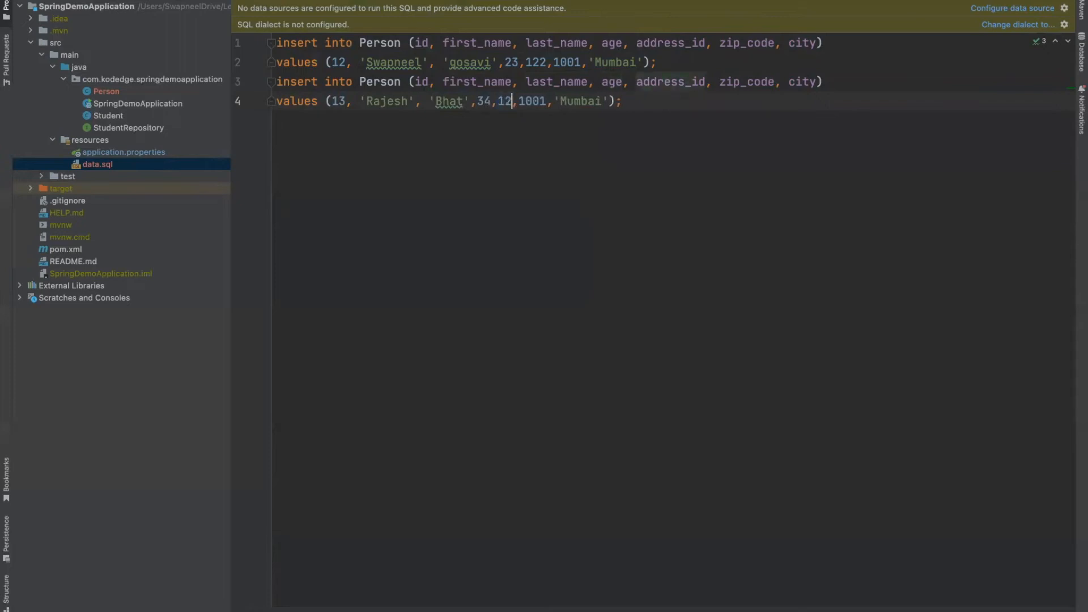
pyautogui.write('4')
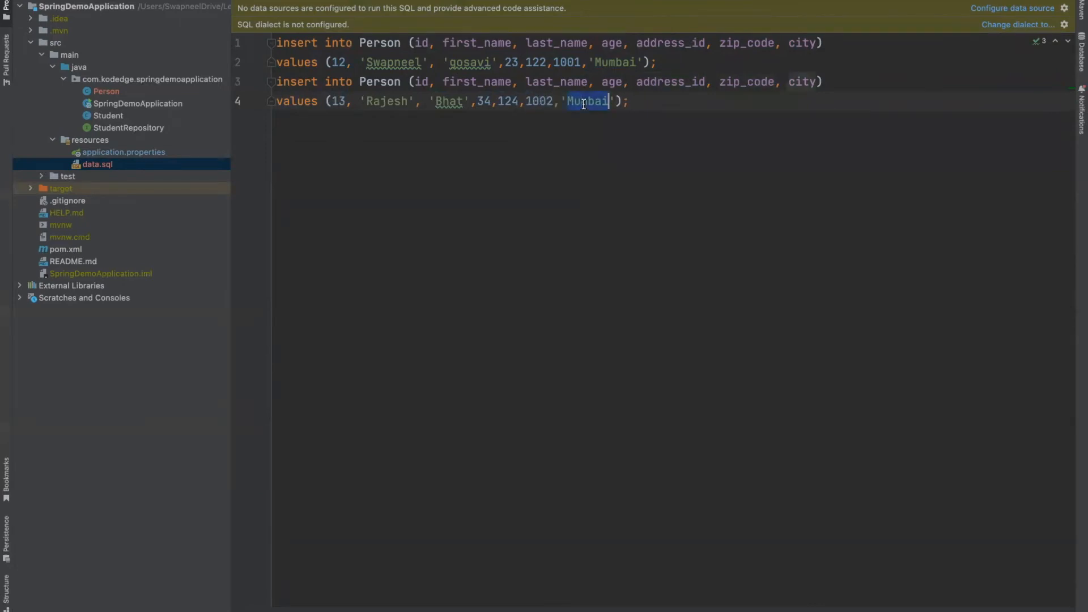
pyautogui.write('De')
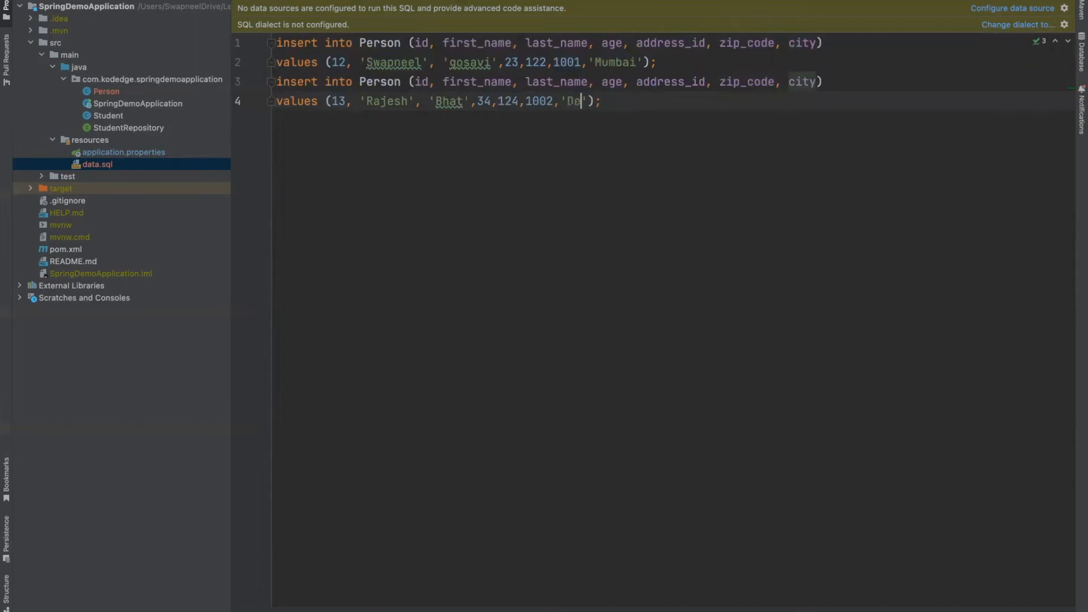
pyautogui.write('lhi')
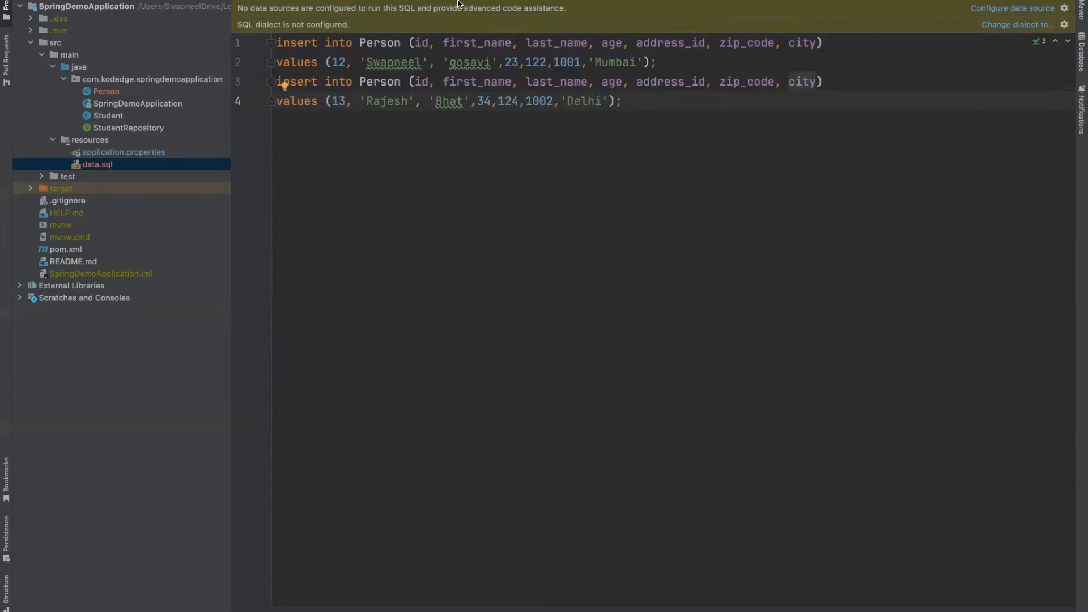
pyautogui.click(138, 103)
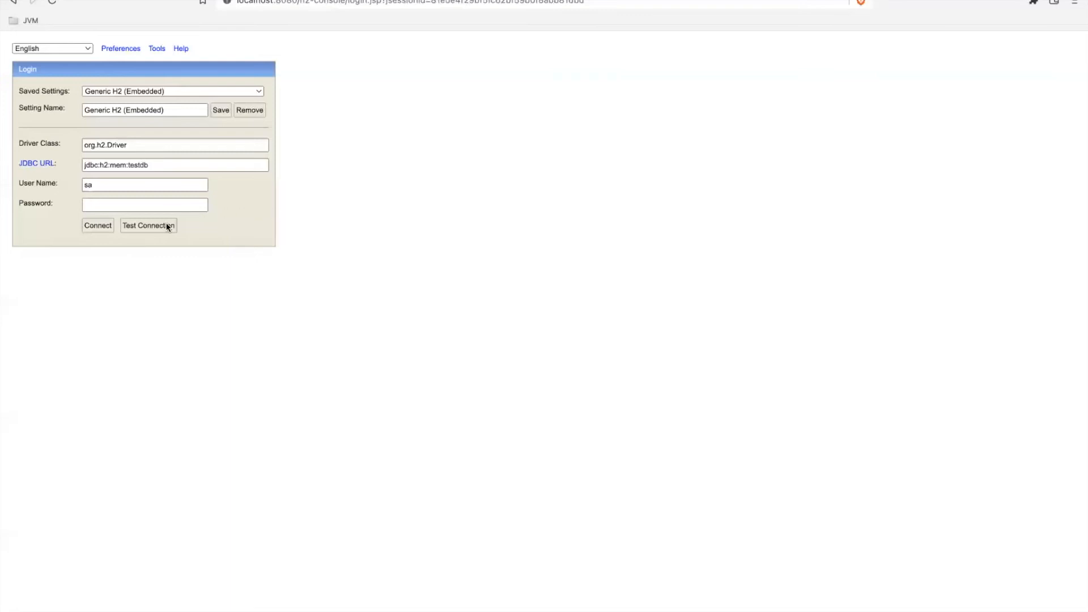
# Step: Connect to testdb and run SELECT * FROM PERSON
pyautogui.click(98, 226)
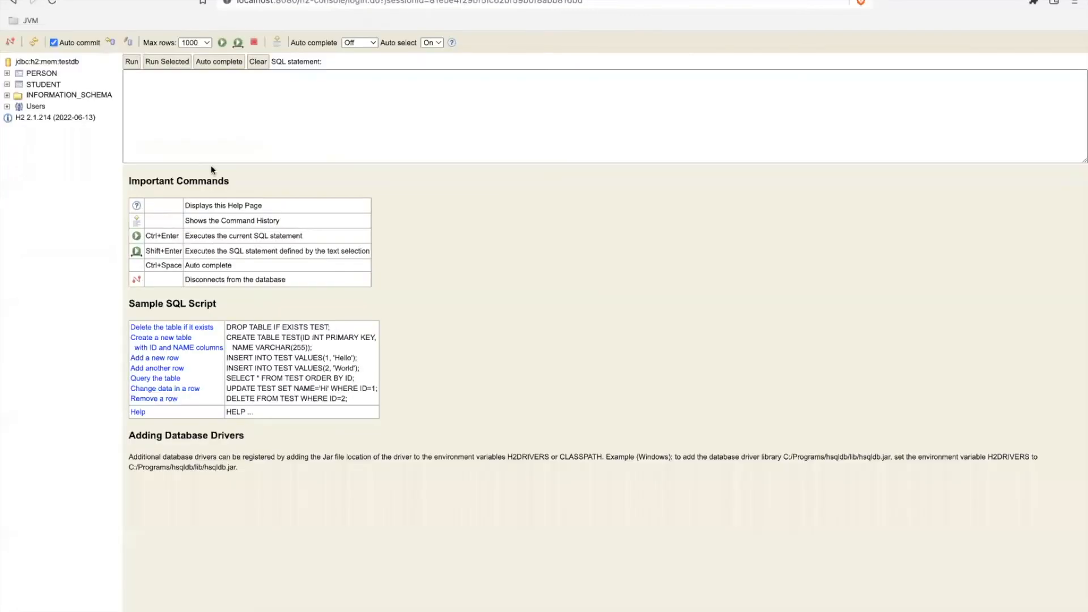
pyautogui.write('SELECT * FROM PERSON')
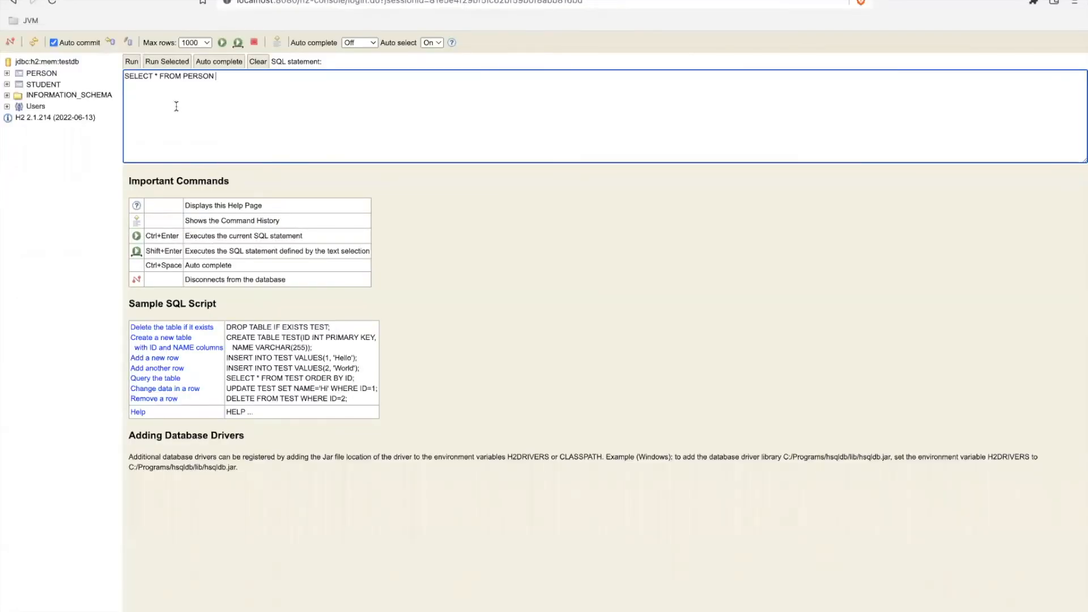
pyautogui.click(131, 61)
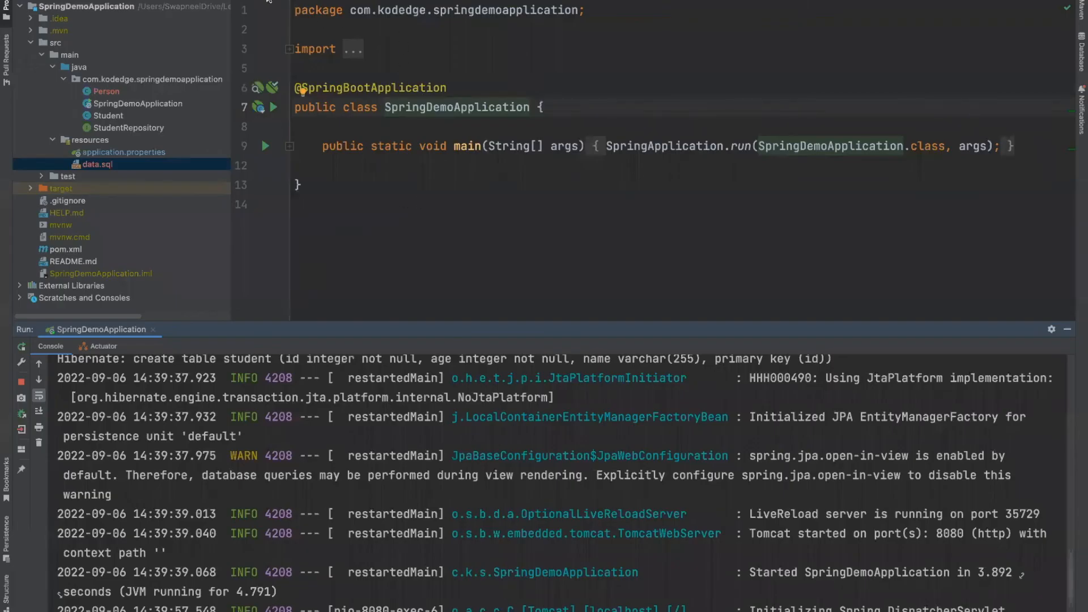
# Step: Create an Address class in the application package with addressId, zipCode and city fields
pyautogui.click(106, 90)
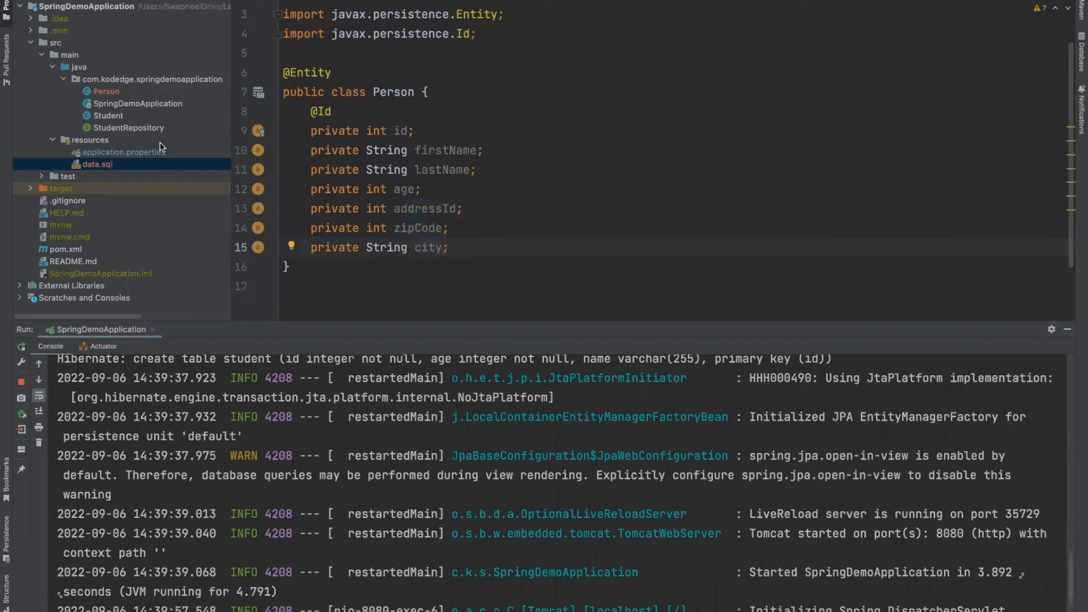
pyautogui.click(153, 80)
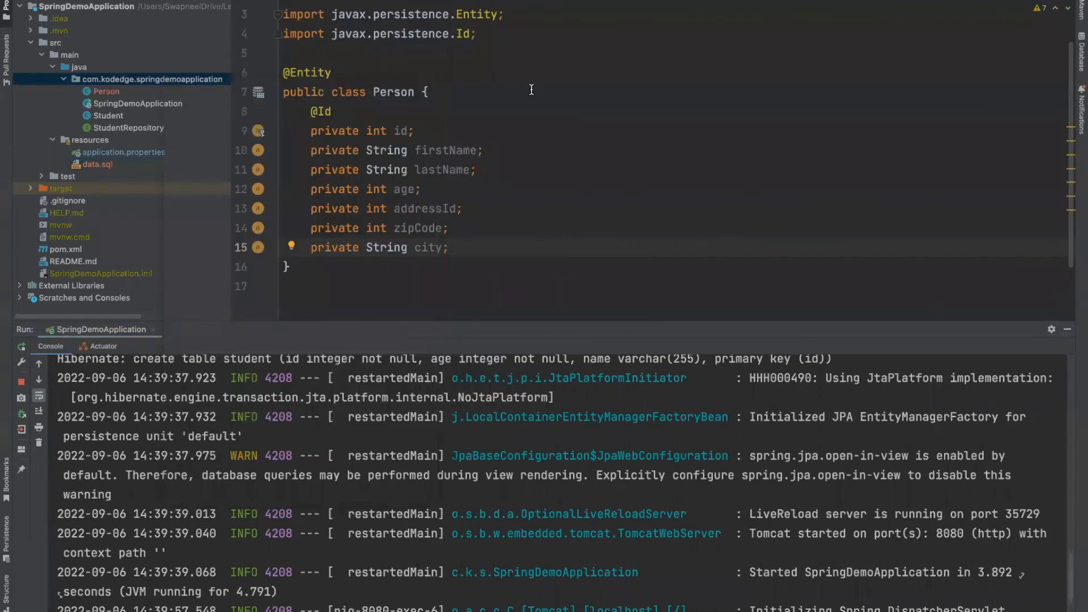
pyautogui.write('Address')
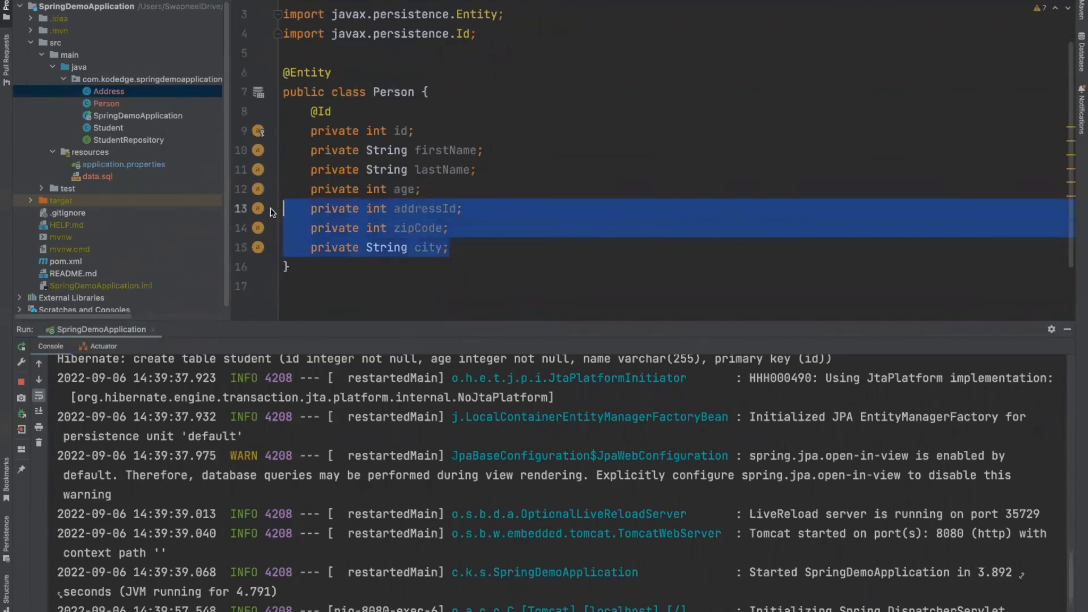
pyautogui.moveTo(426, 248)
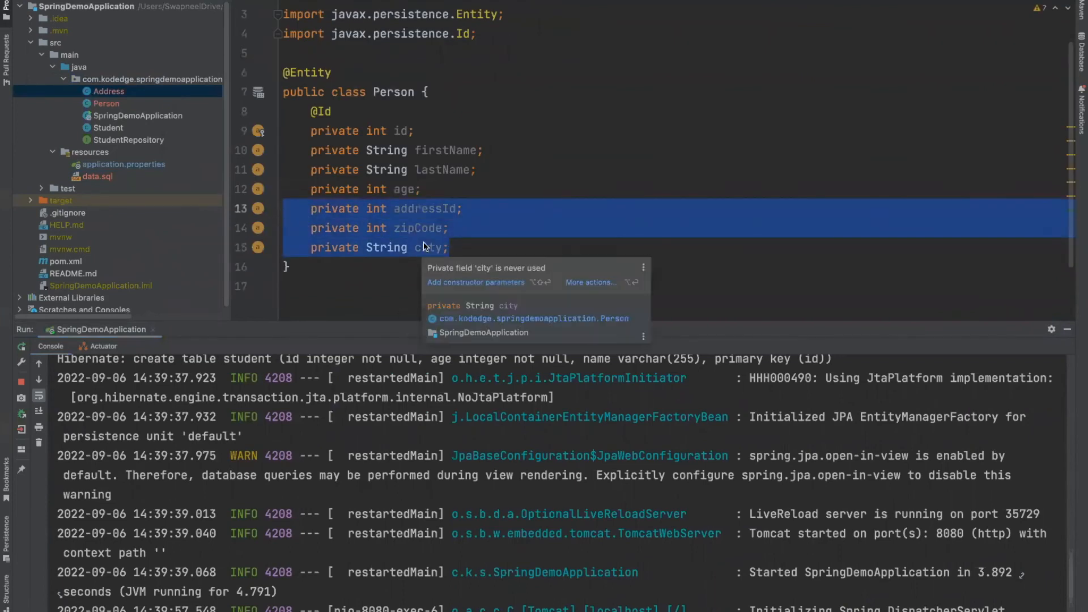
pyautogui.click(109, 91)
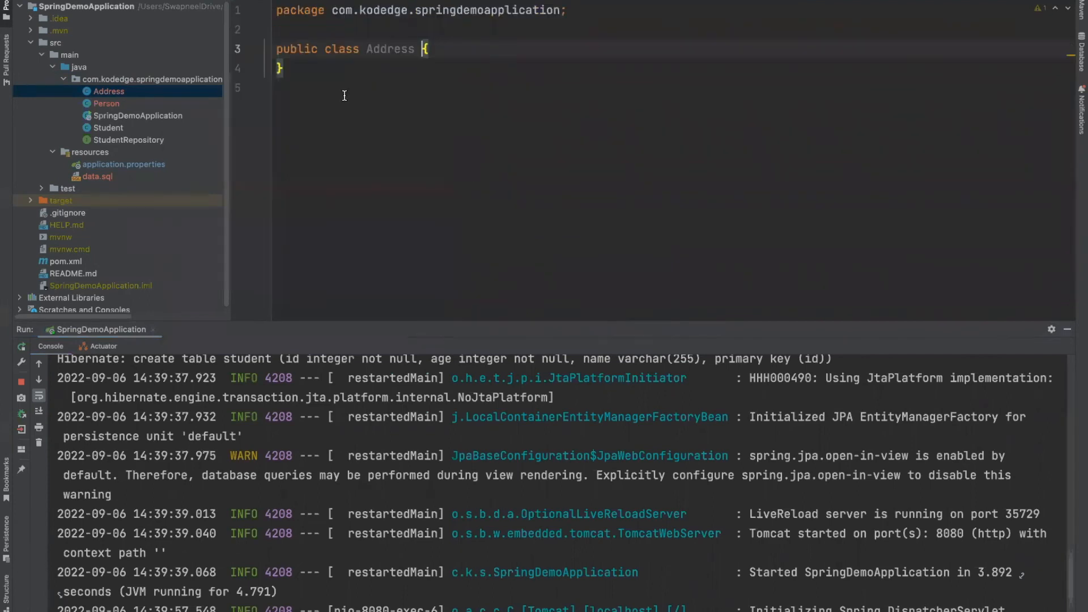
pyautogui.write('private int addressId;')
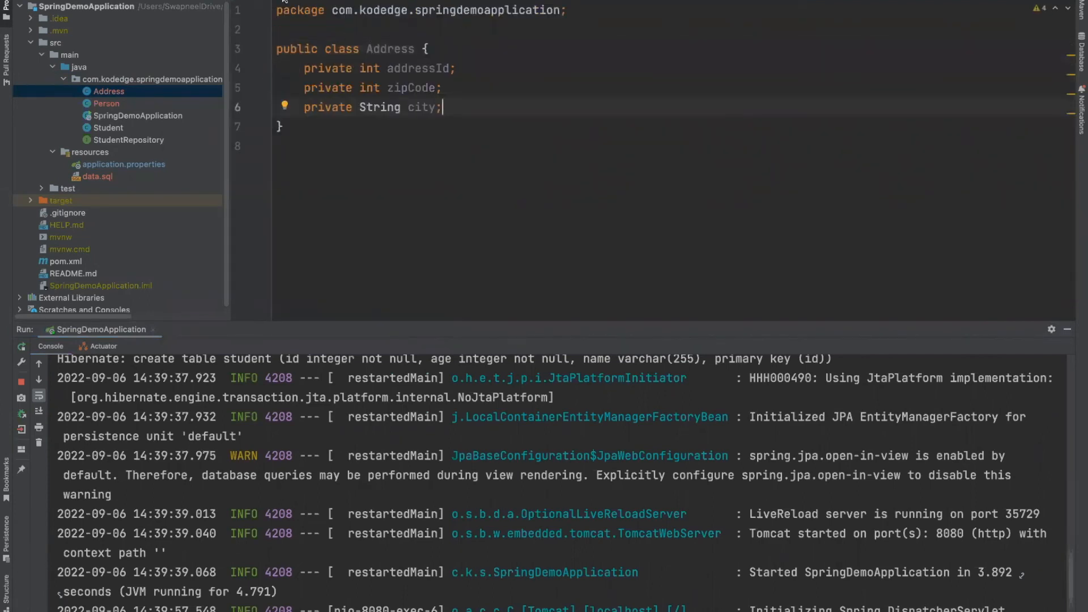
pyautogui.click(106, 103)
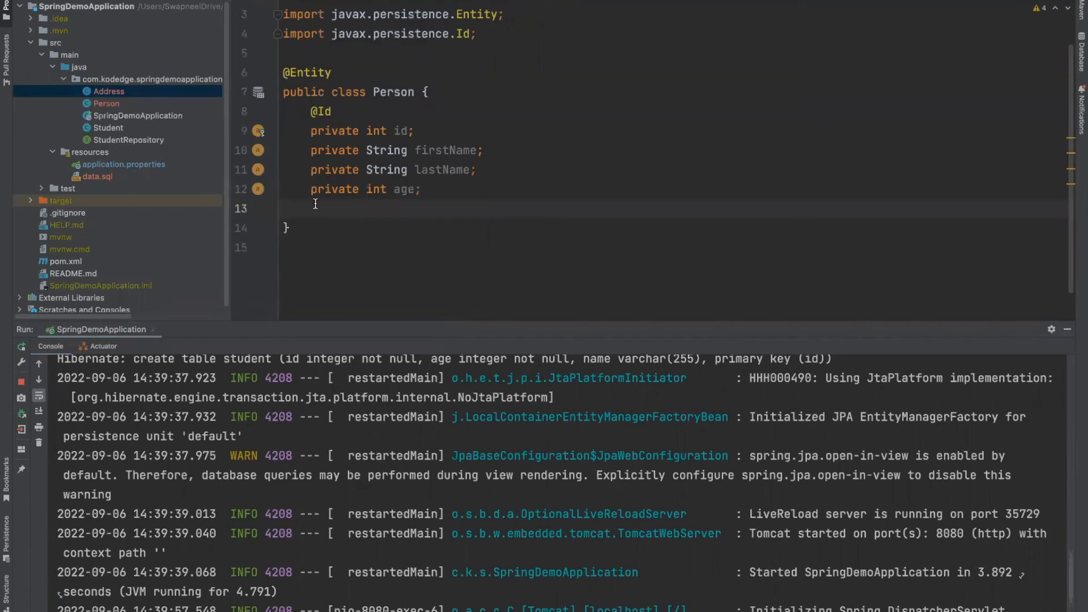
# Step: Add a 'private Address address;' field to Person after age
pyautogui.click(314, 208)
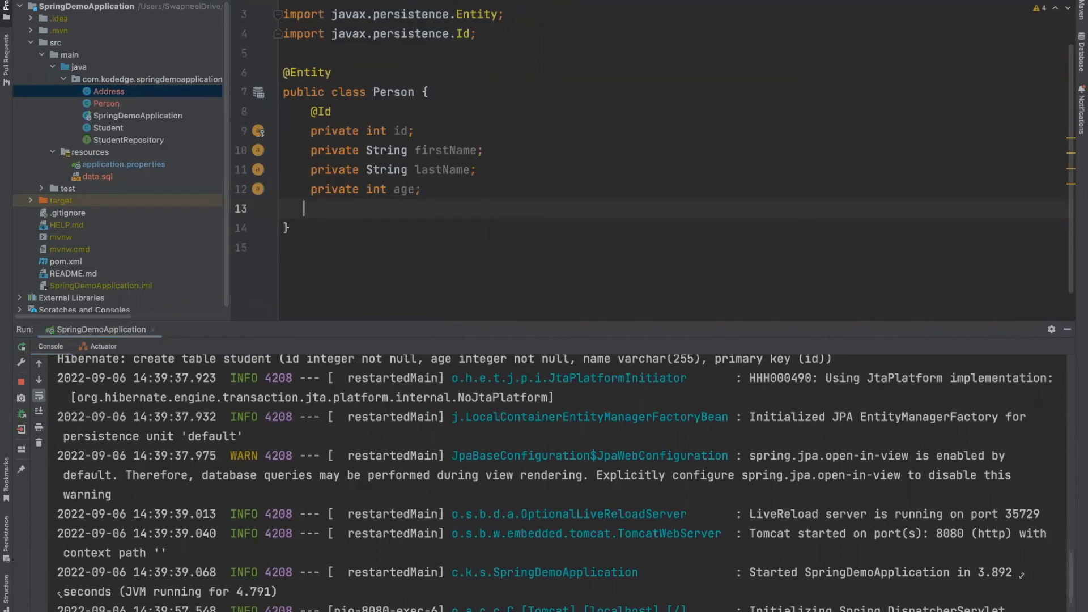
pyautogui.write('private')
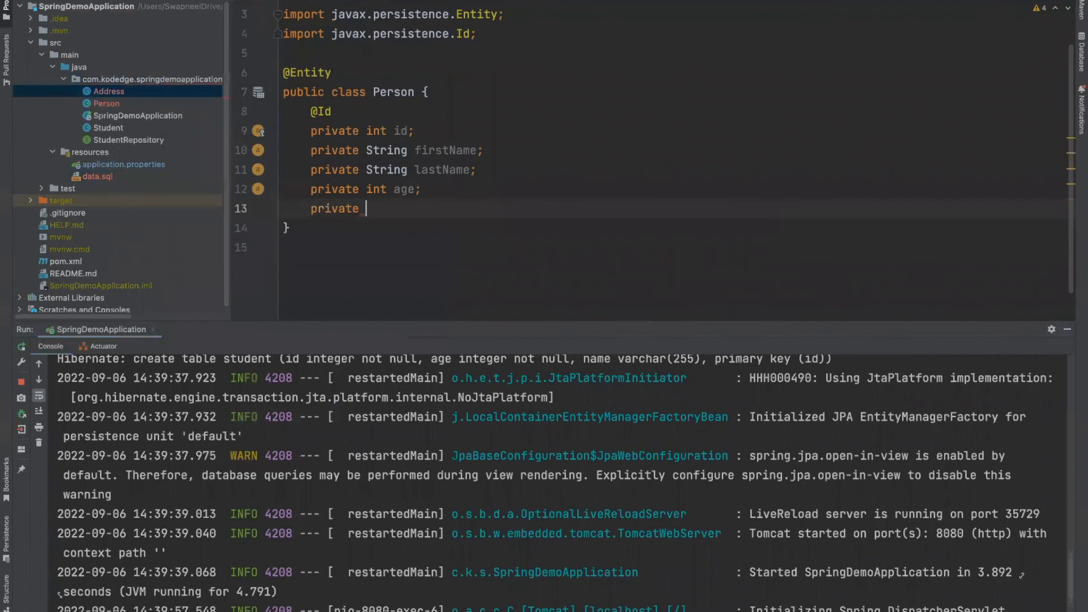
pyautogui.write('Address')
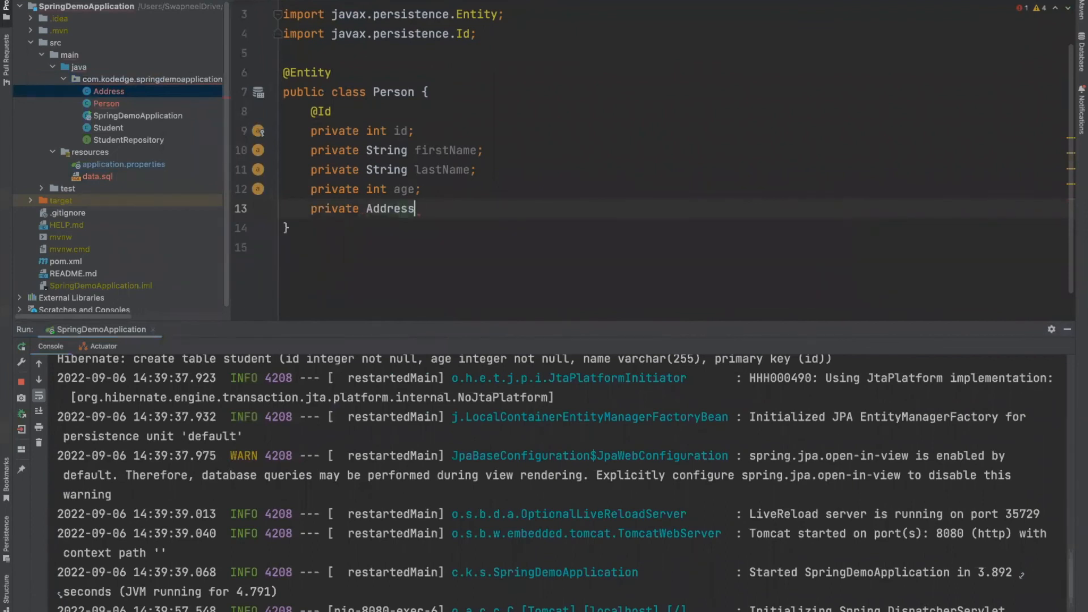
pyautogui.write('address')
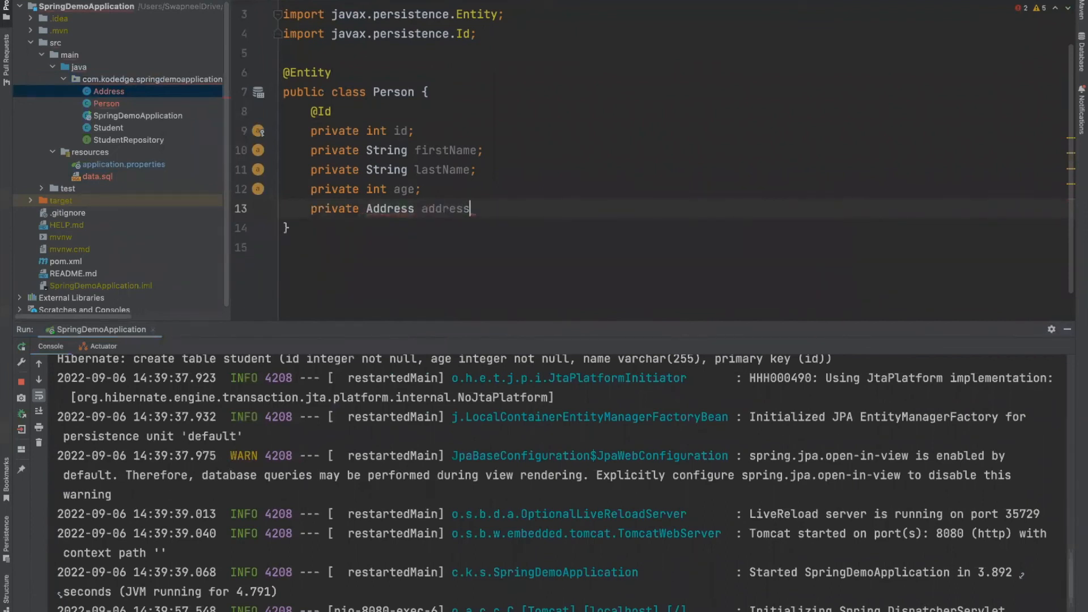
pyautogui.write(';')
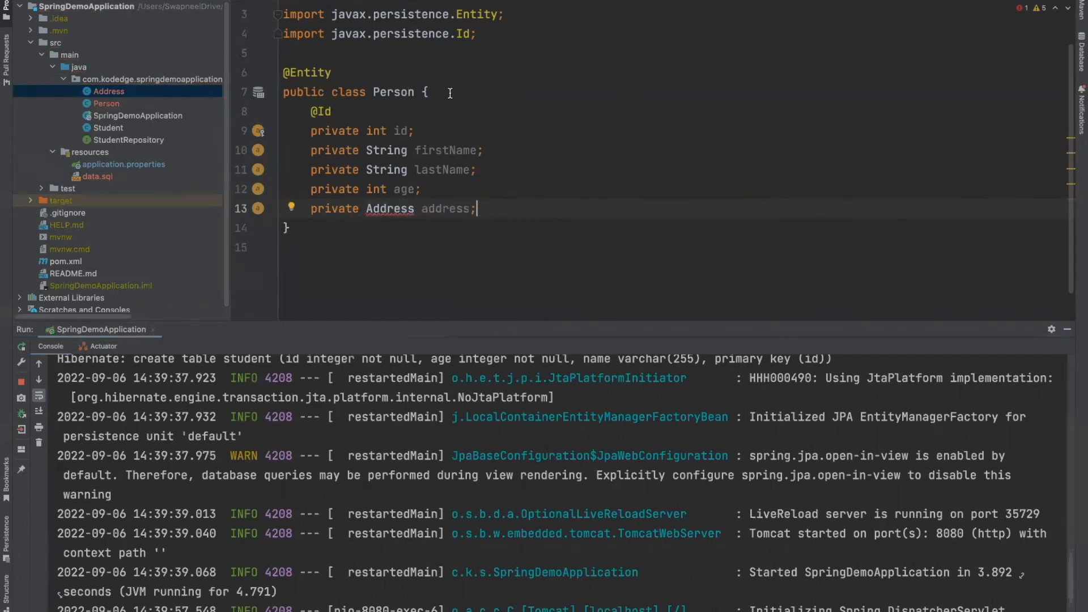
pyautogui.click(108, 91)
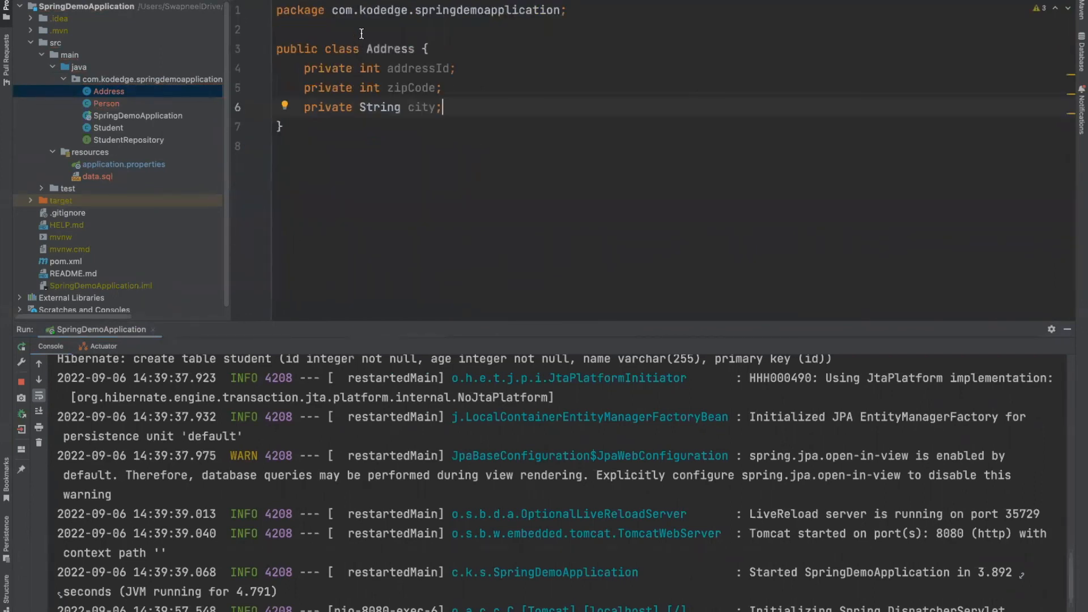
pyautogui.write('@')
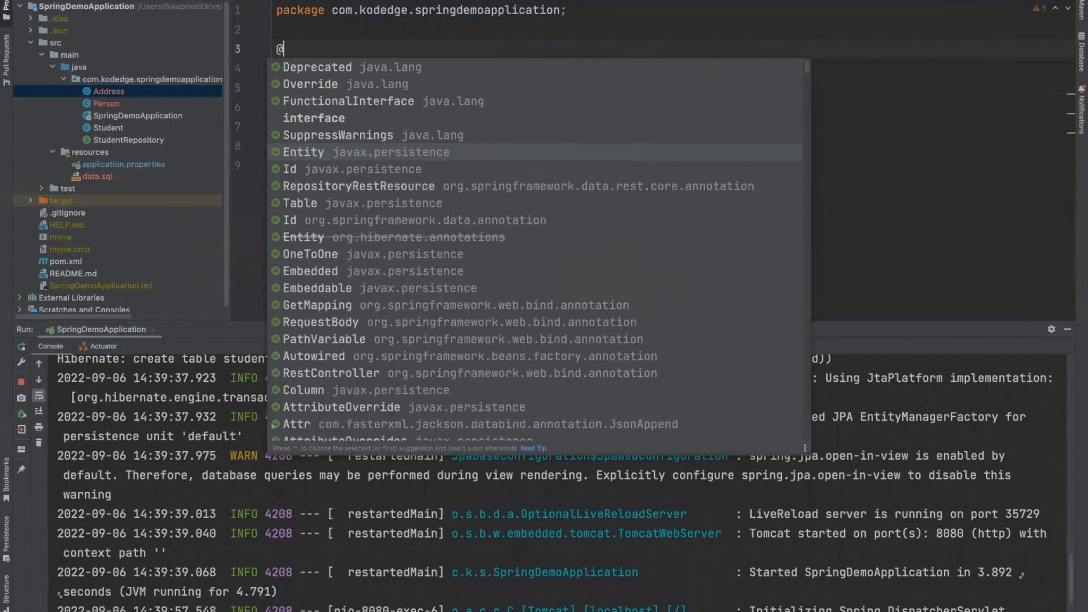
pyautogui.write('Emb')
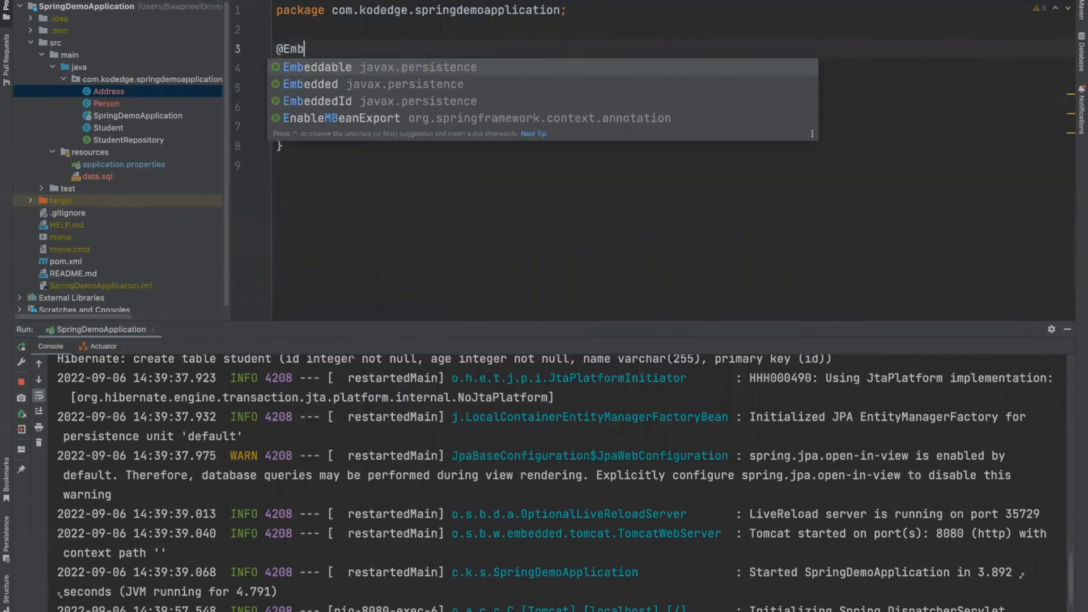
pyautogui.click(309, 67)
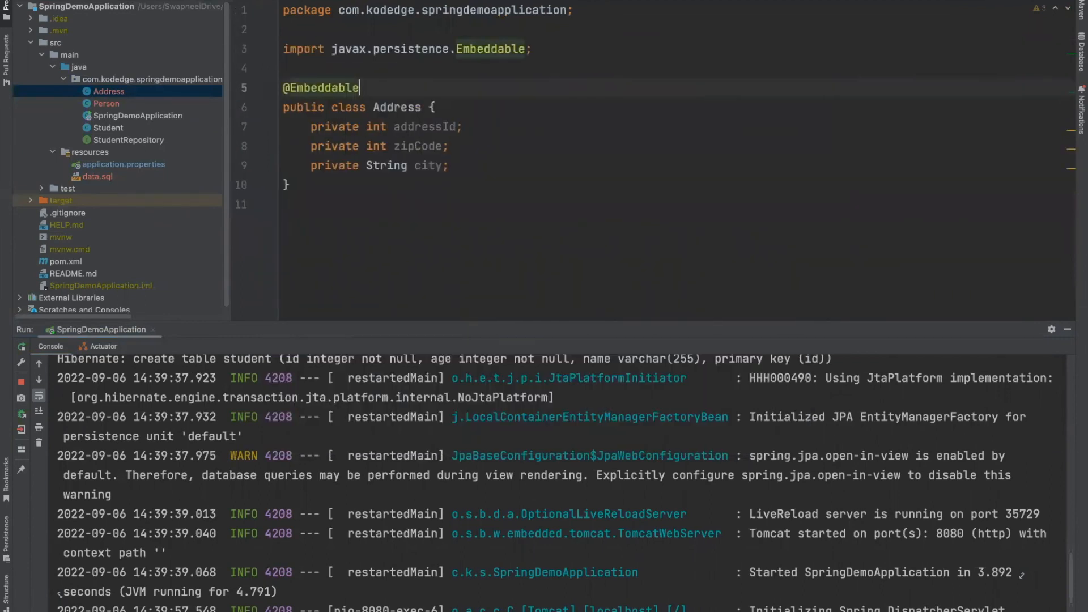
pyautogui.click(106, 104)
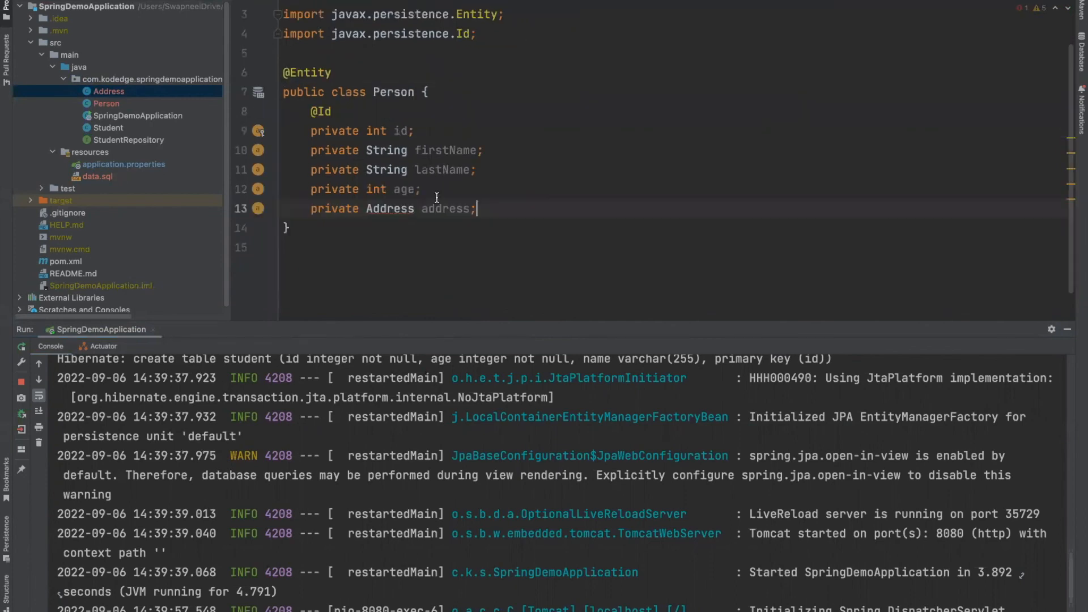
pyautogui.press('Enter')
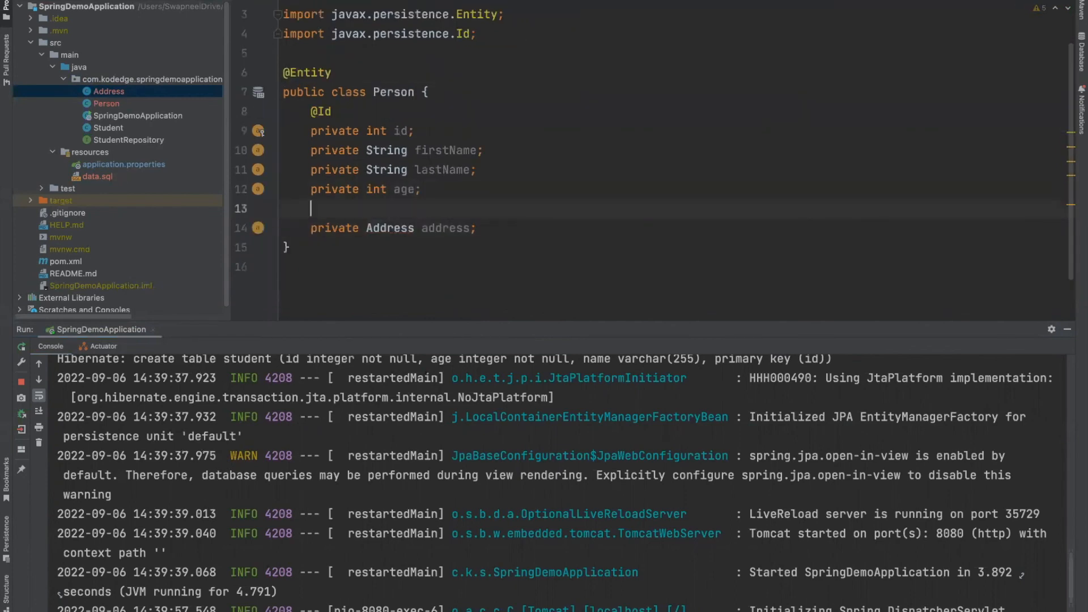
pyautogui.write('@E')
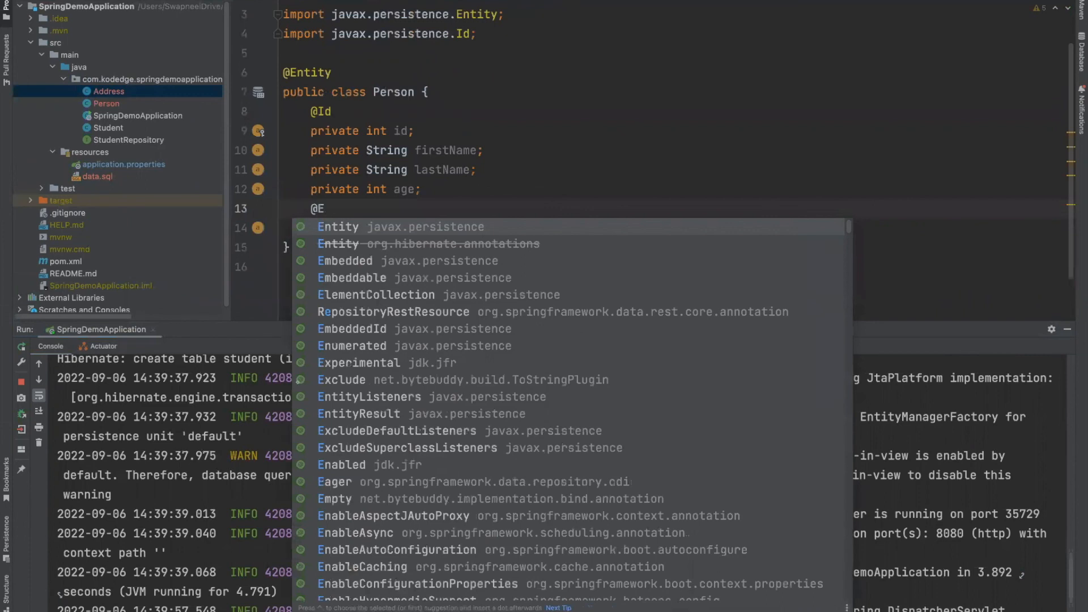
pyautogui.write('m')
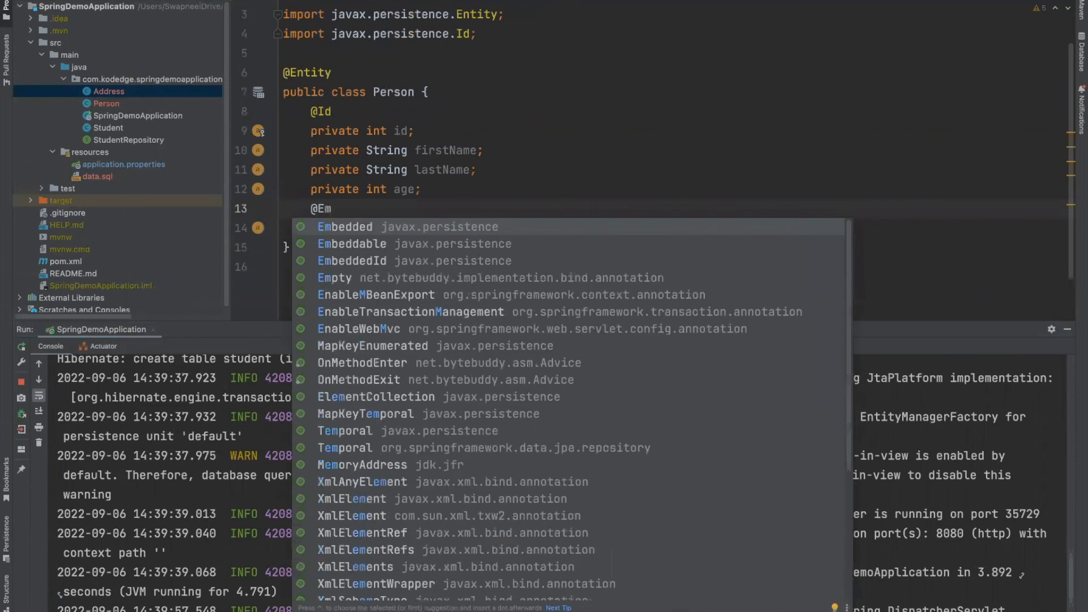
pyautogui.click(345, 226)
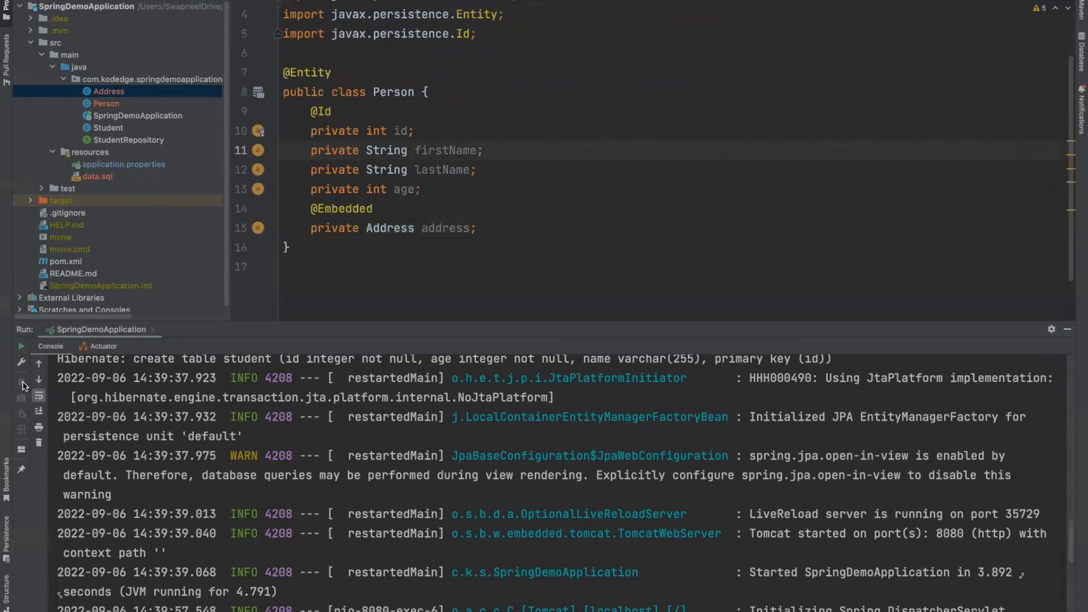
pyautogui.moveTo(22, 346)
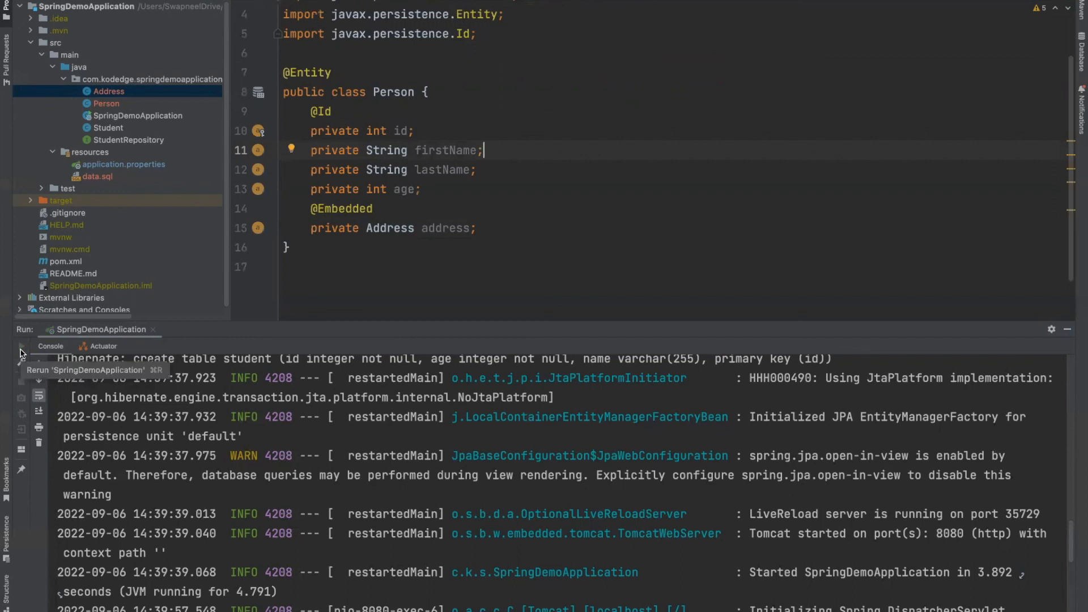
pyautogui.click(21, 348)
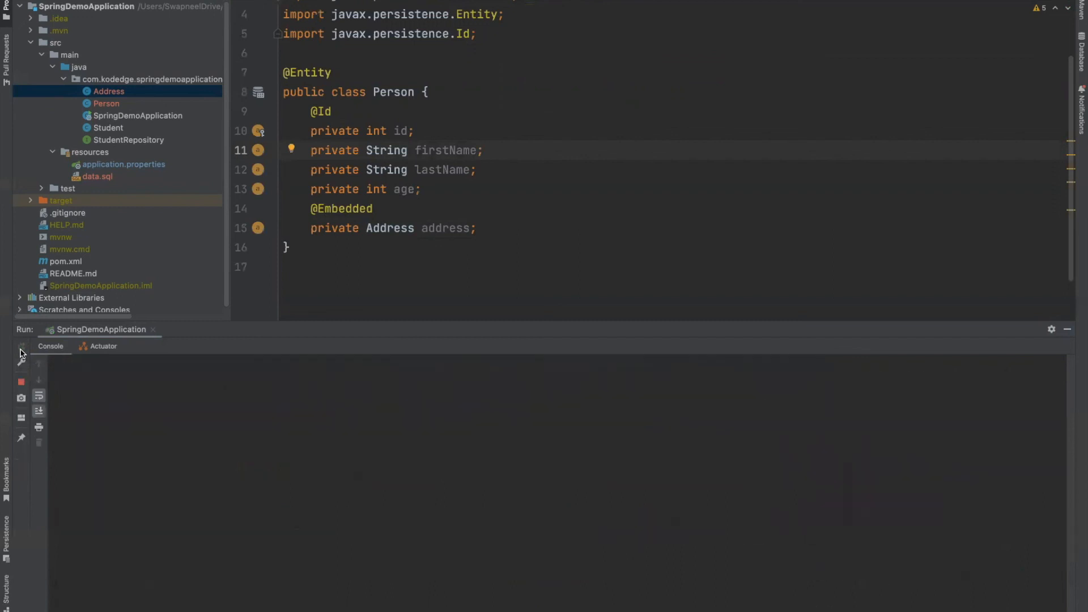
pyautogui.click(21, 349)
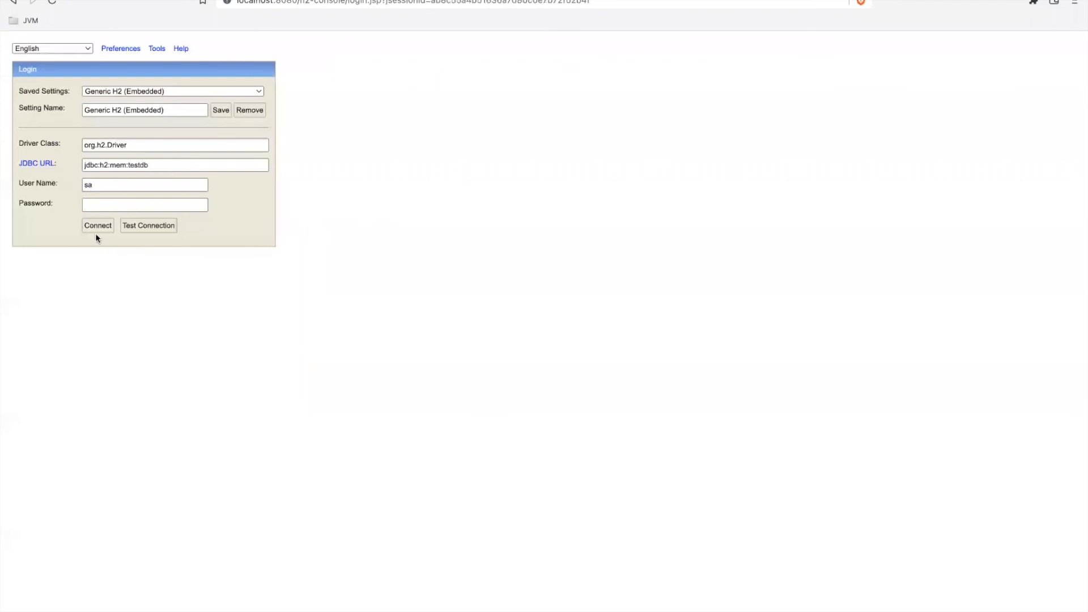
# Step: Reconnect and rerun SELECT * FROM PERSON to see the Mumbai and Delhi rows
pyautogui.click(97, 226)
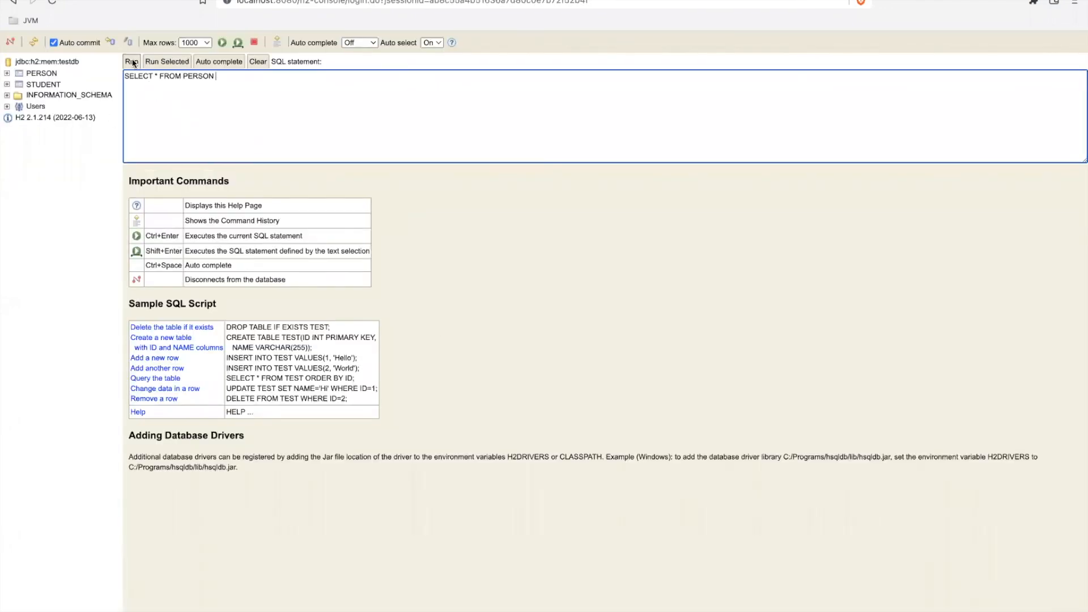
pyautogui.click(131, 61)
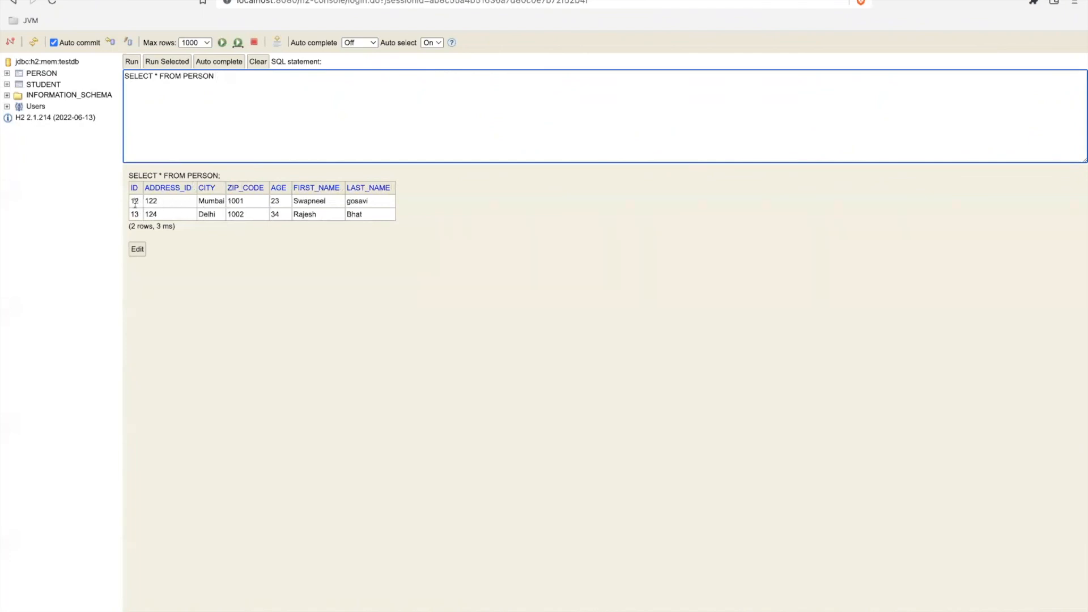
pyautogui.moveTo(386, 215)
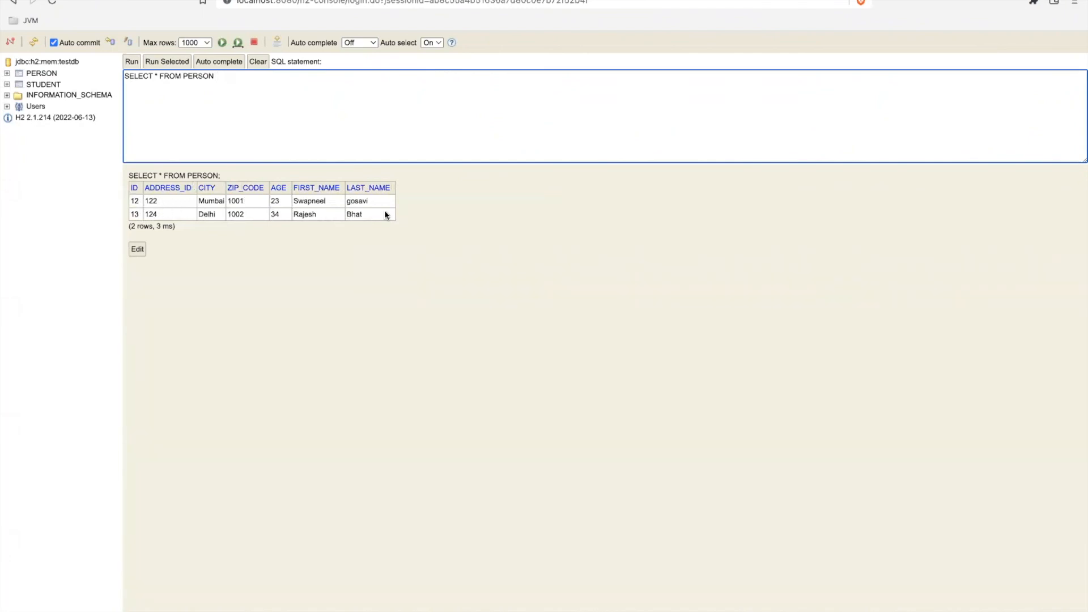
pyautogui.moveTo(398, 237)
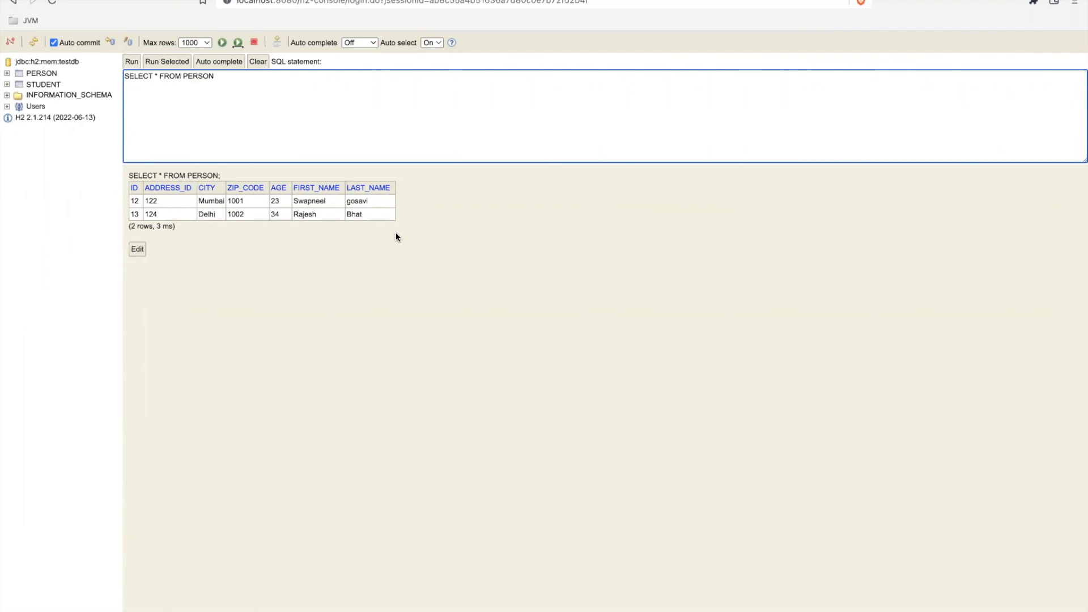